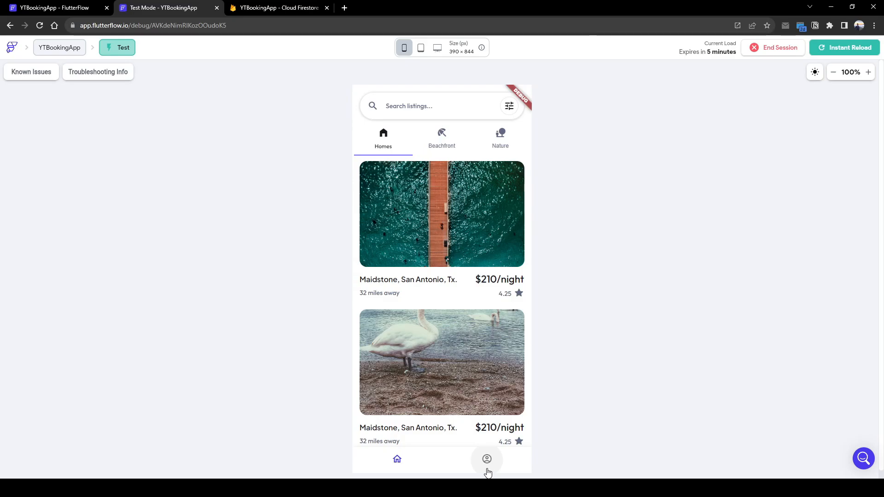
Browse the running app's profile and home screens, then return to the project editor's Homes page
left_click(486, 458)
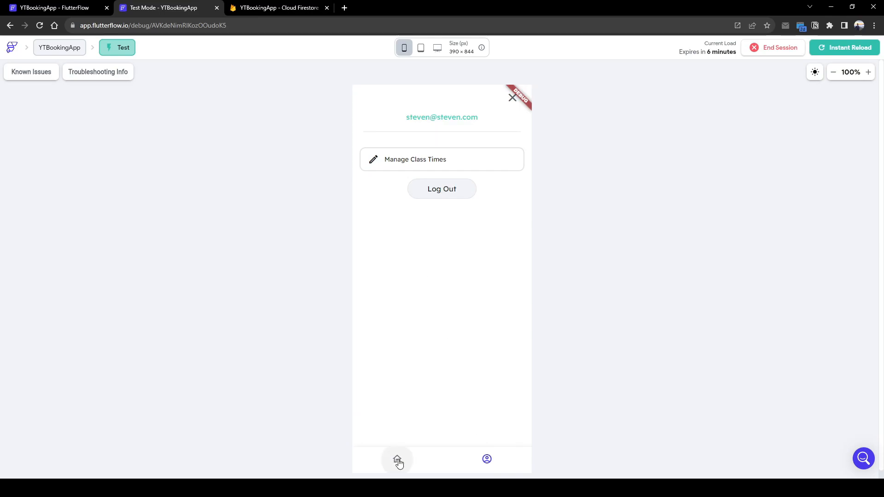
left_click(397, 458)
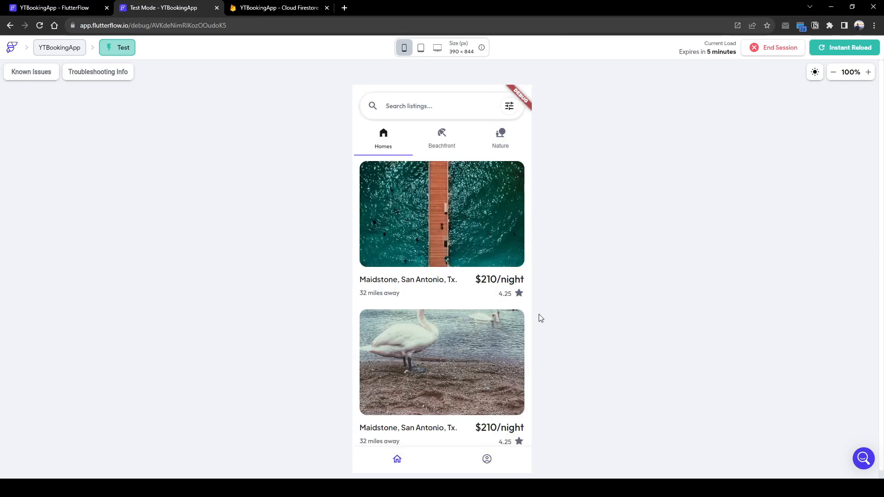
mouse_move(449, 424)
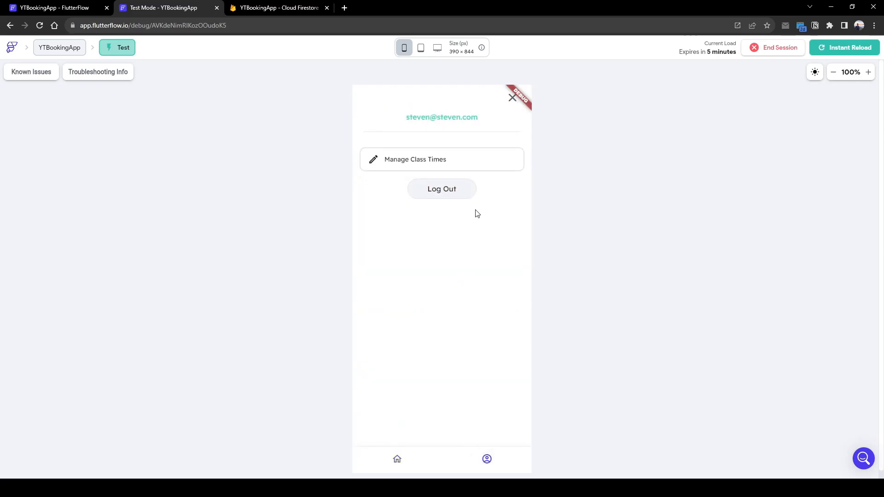
mouse_move(471, 200)
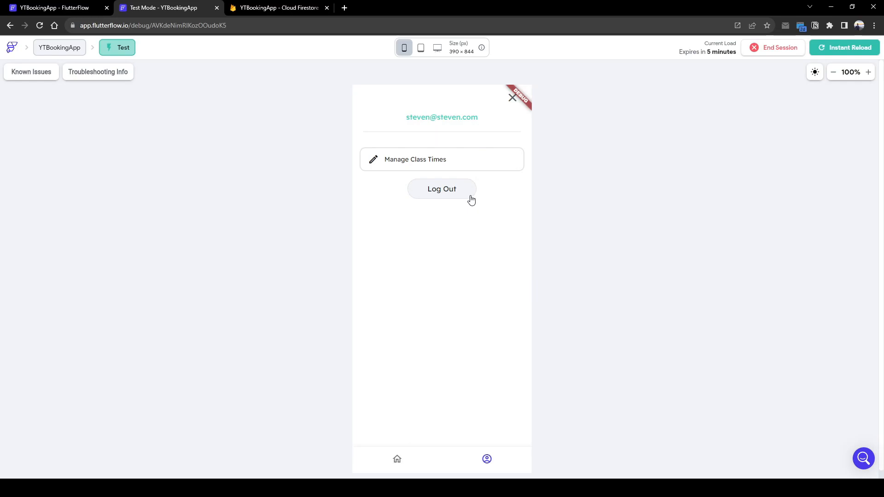
mouse_move(388, 135)
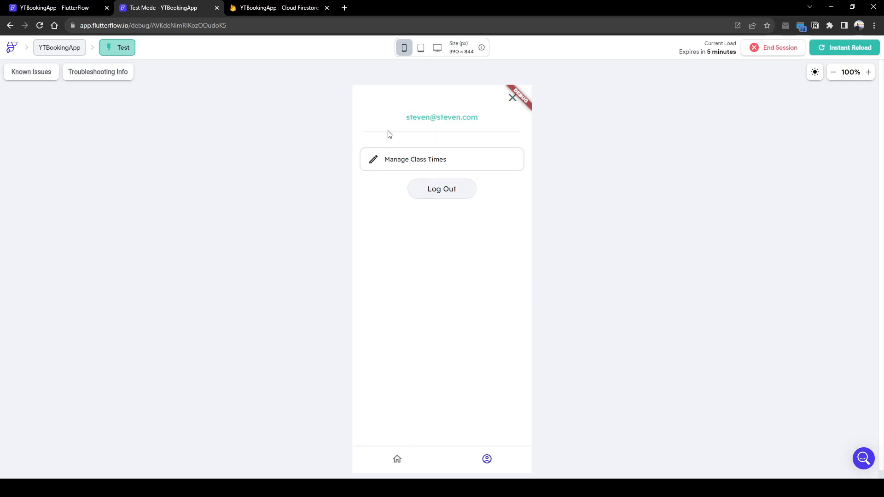
left_click(442, 188)
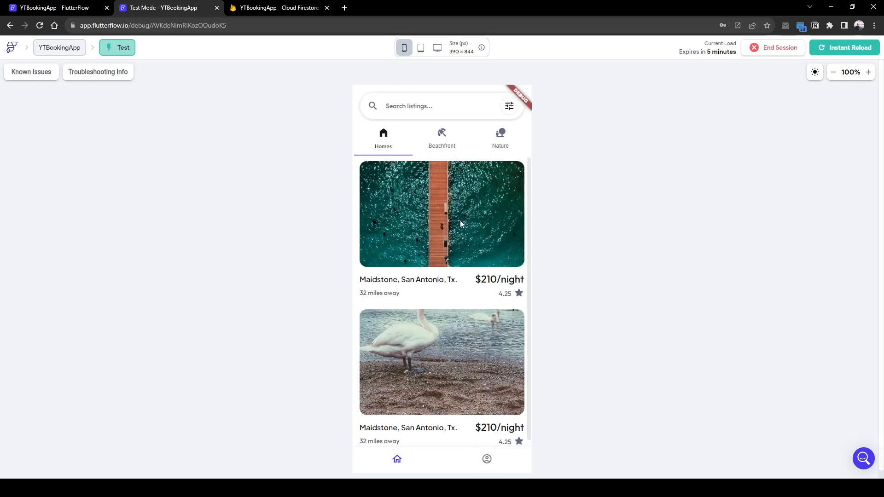
left_click(53, 7)
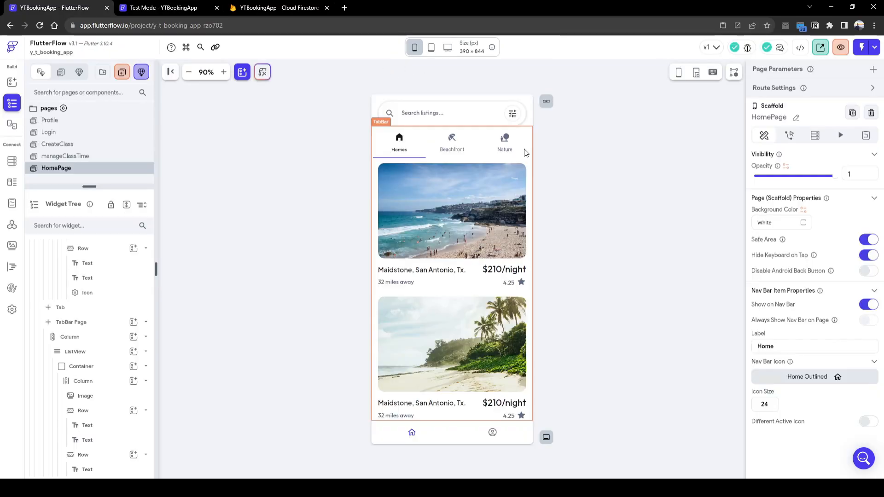
left_click(452, 142)
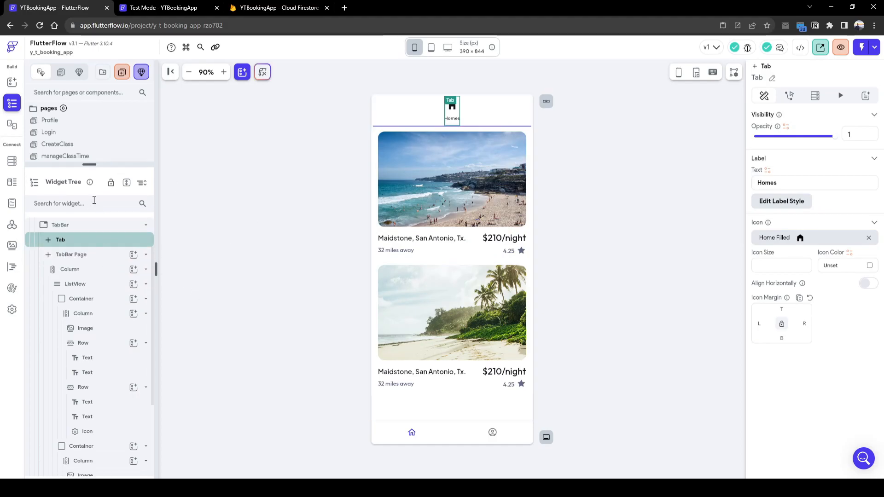
Give the listings ListView a Query Collection on classes and accept generating items from its documents
left_click(75, 301)
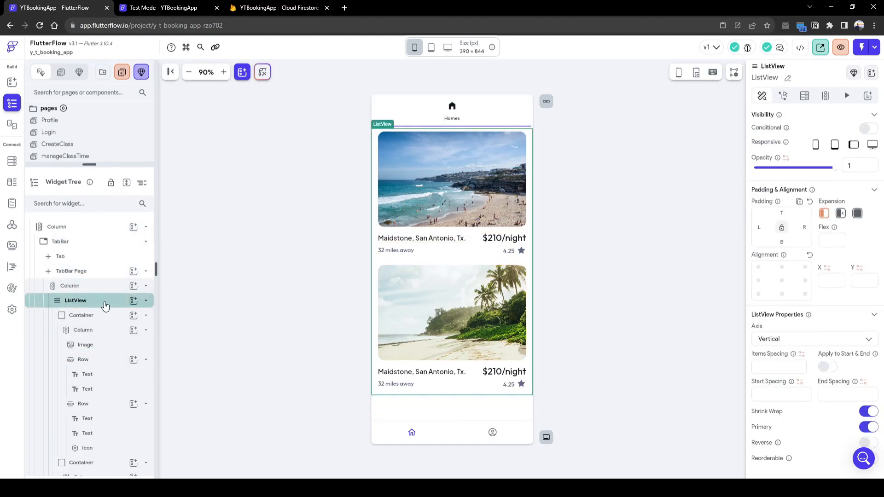
left_click(805, 95)
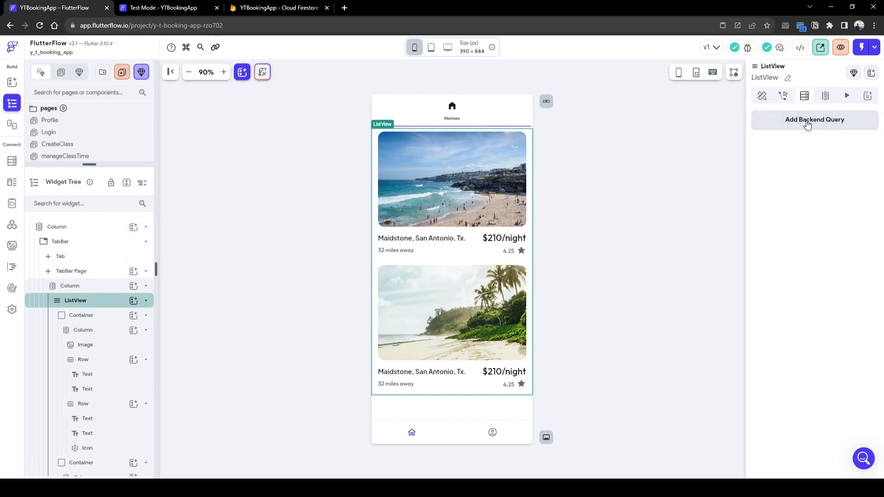
left_click(814, 119)
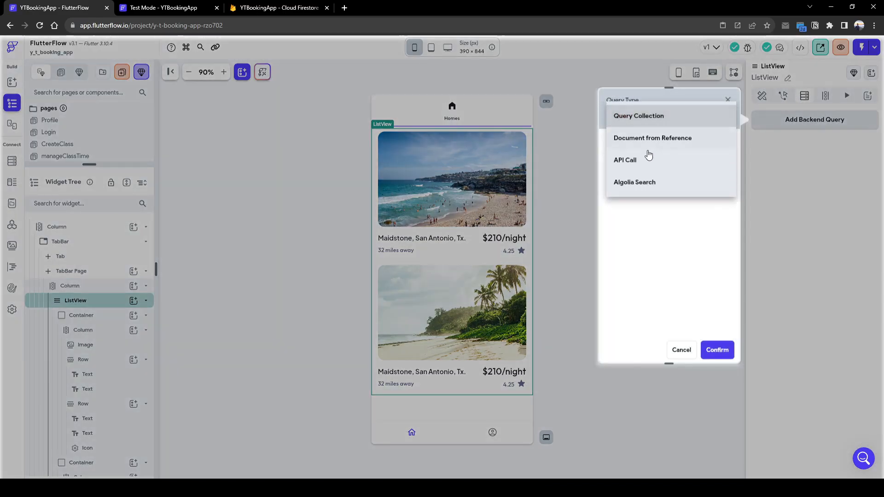
left_click(638, 116)
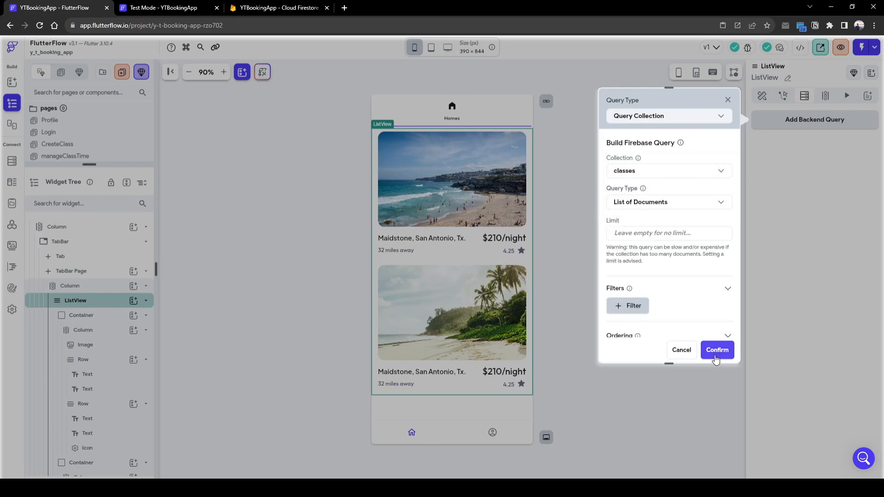
left_click(716, 350)
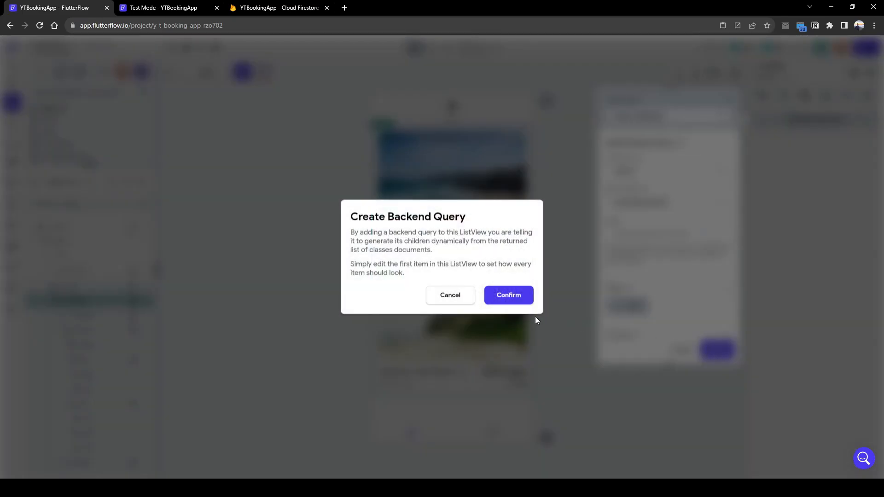
left_click(507, 295)
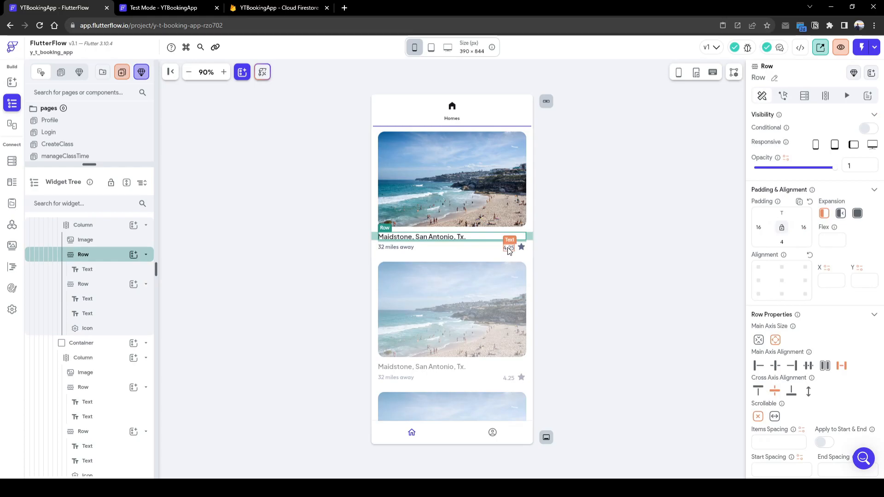
Bind the listing title to className and the subtitle to classDescription, then adjust the listing image
left_click(508, 247)
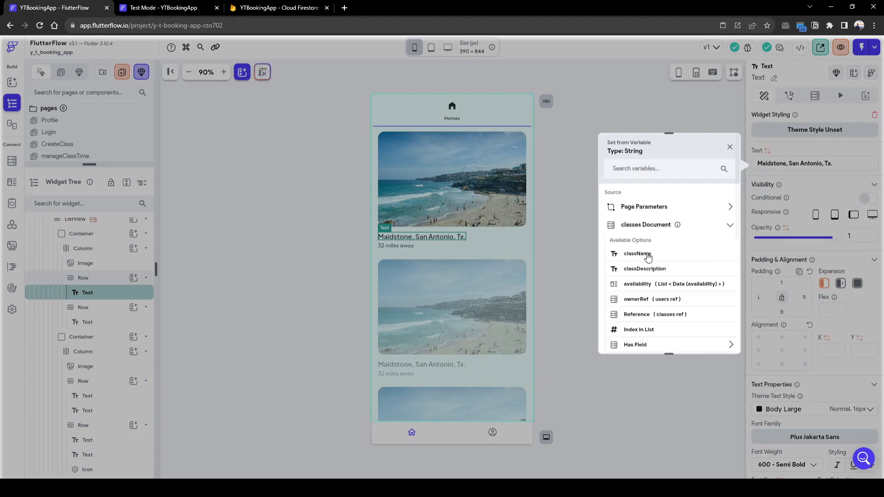
left_click(638, 254)
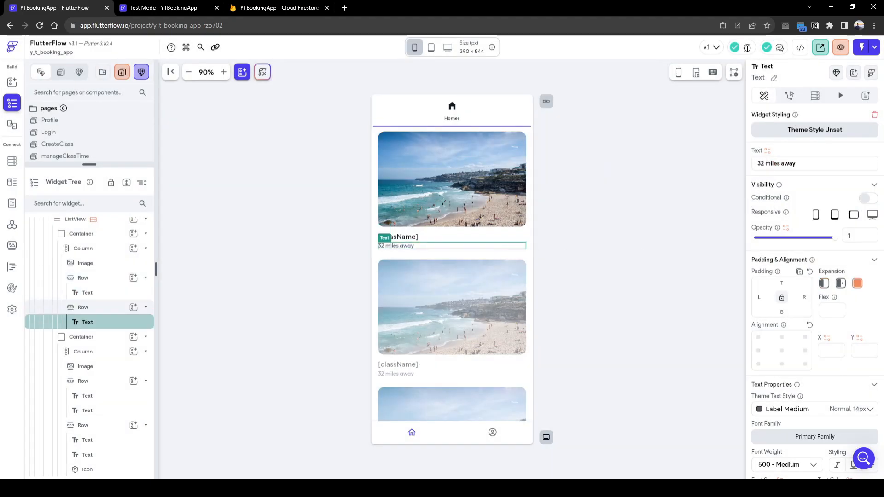
left_click(768, 150)
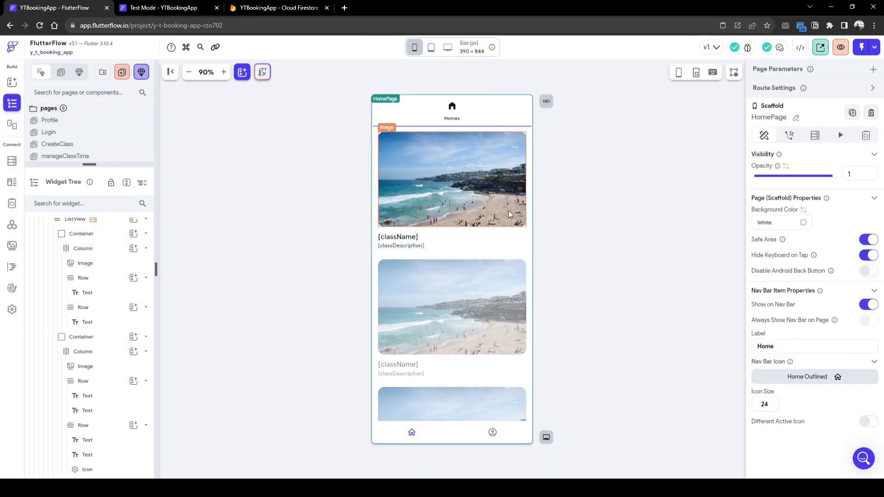
left_click(451, 180)
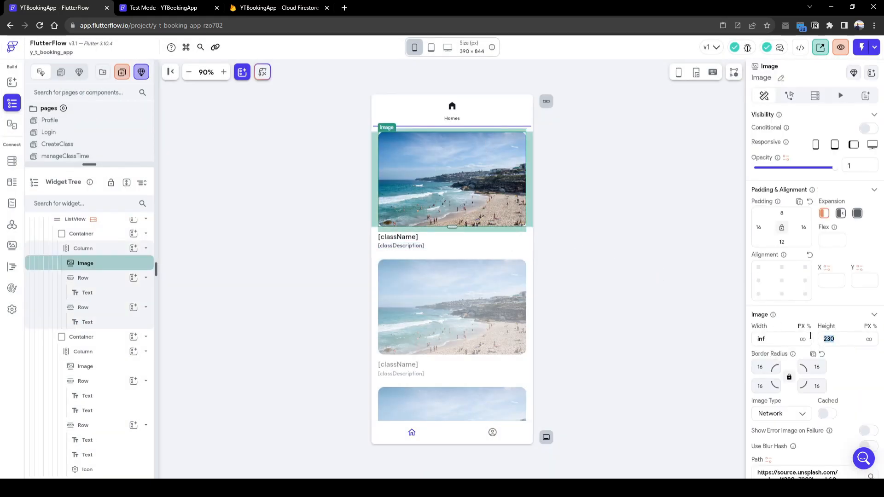
left_click(56, 168)
type("classDt")
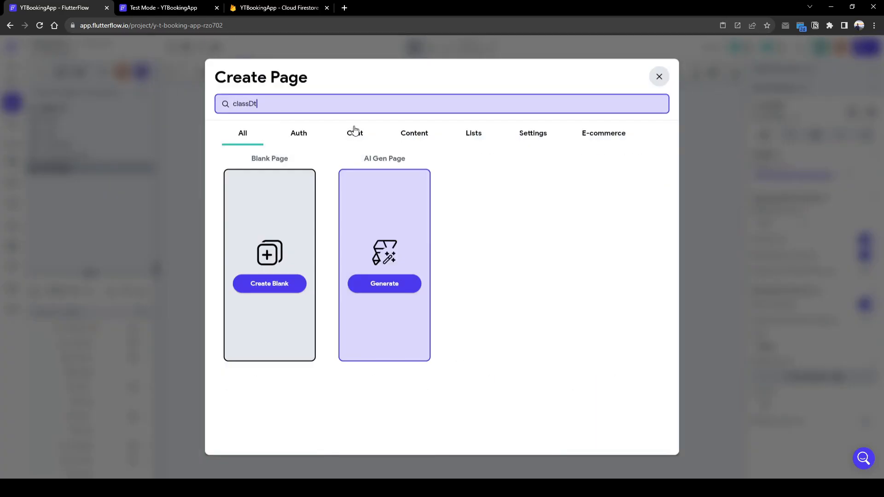
Create a classDetail page from the Details 01 - Yoga Class content template
left_click(414, 132)
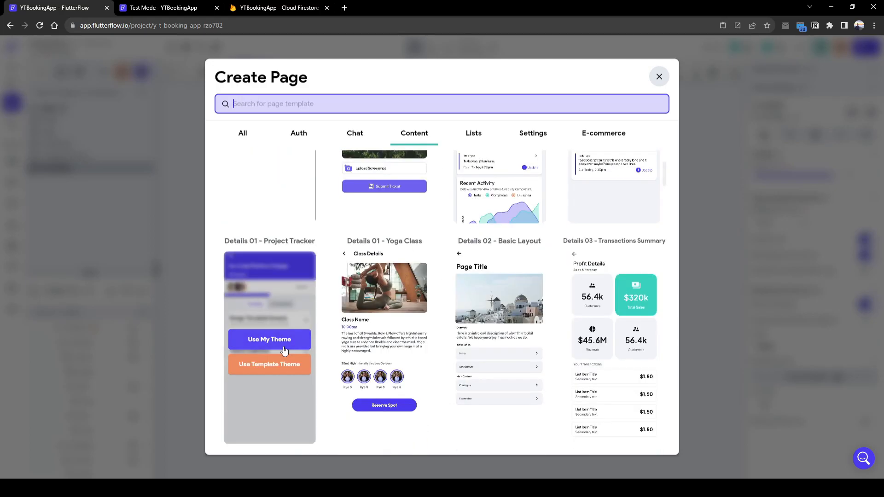
left_click(269, 339)
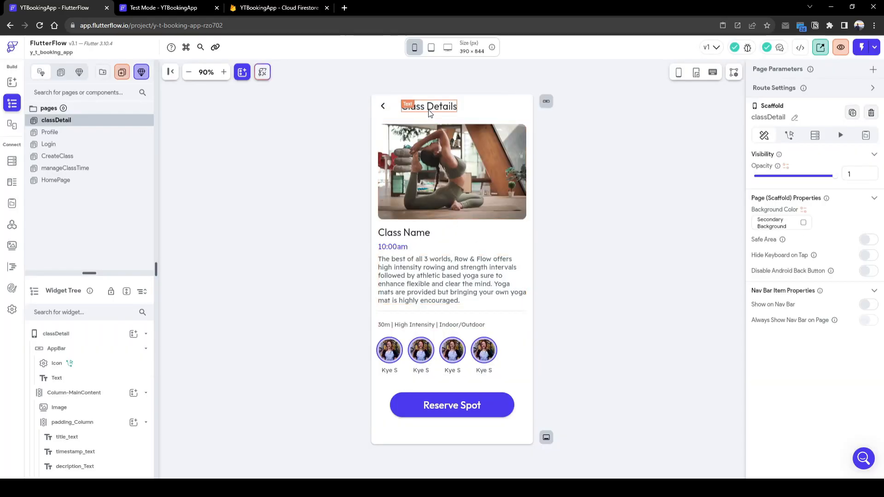
left_click(430, 106)
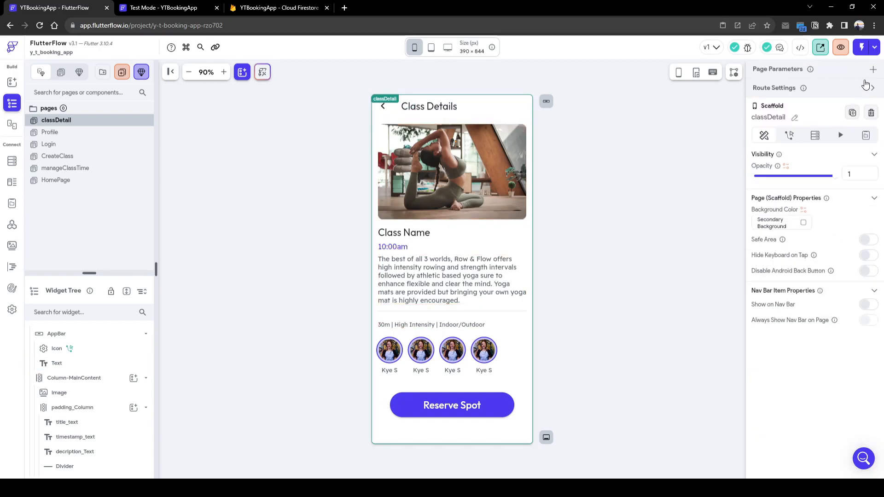
Add a page parameter named classRef of type DocumentReference to classes
left_click(873, 69)
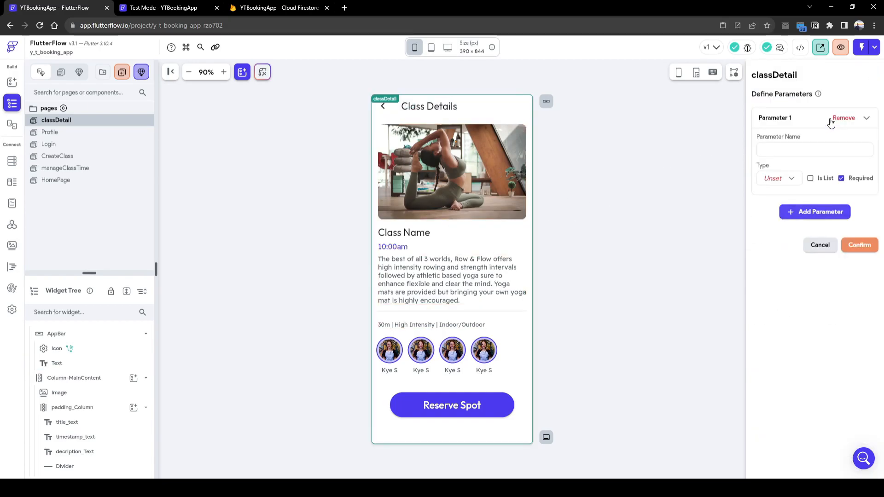
left_click(814, 149)
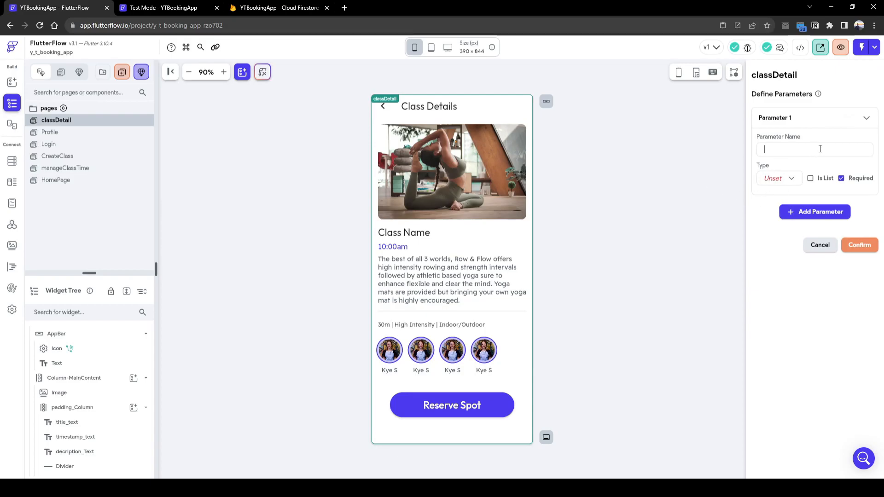
type("classRef")
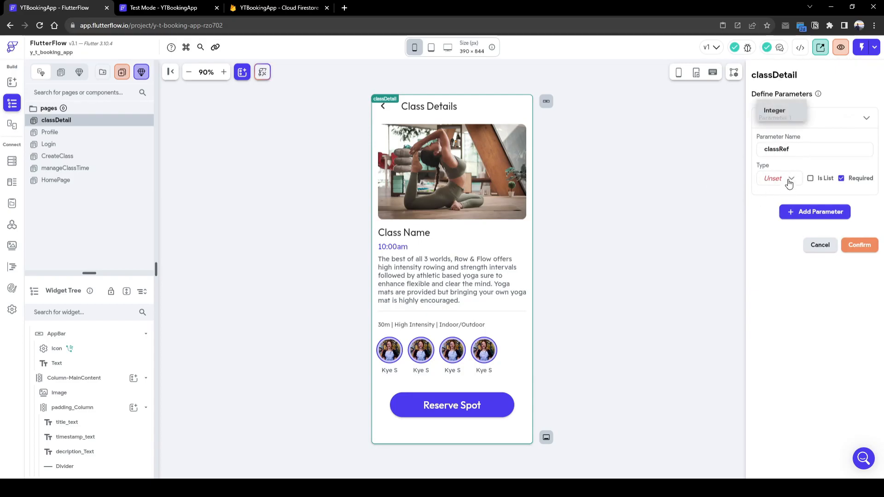
left_click(779, 178)
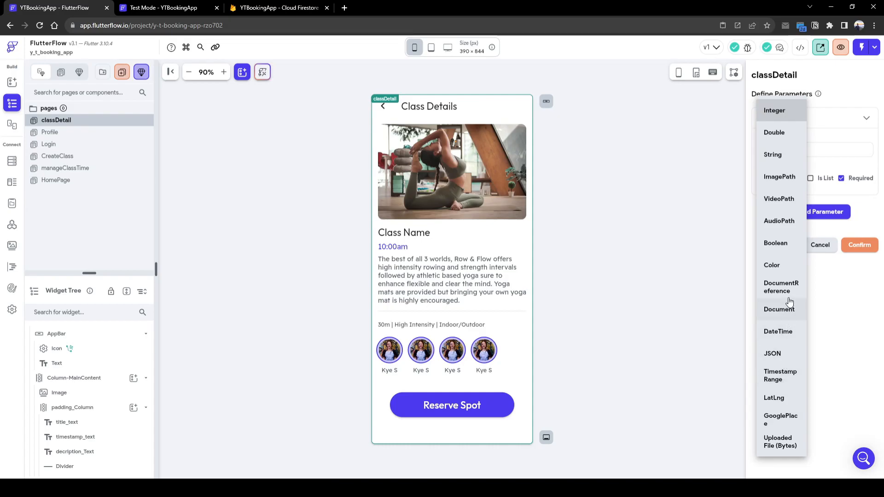
left_click(781, 287)
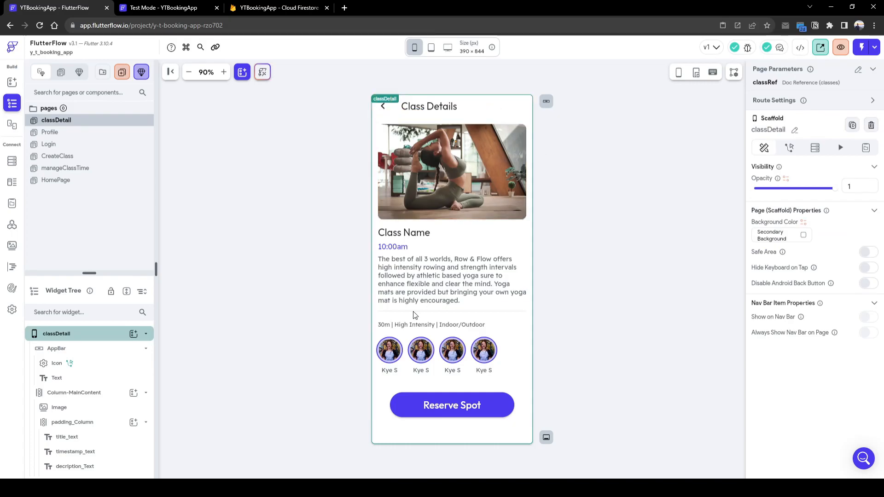
mouse_move(790, 148)
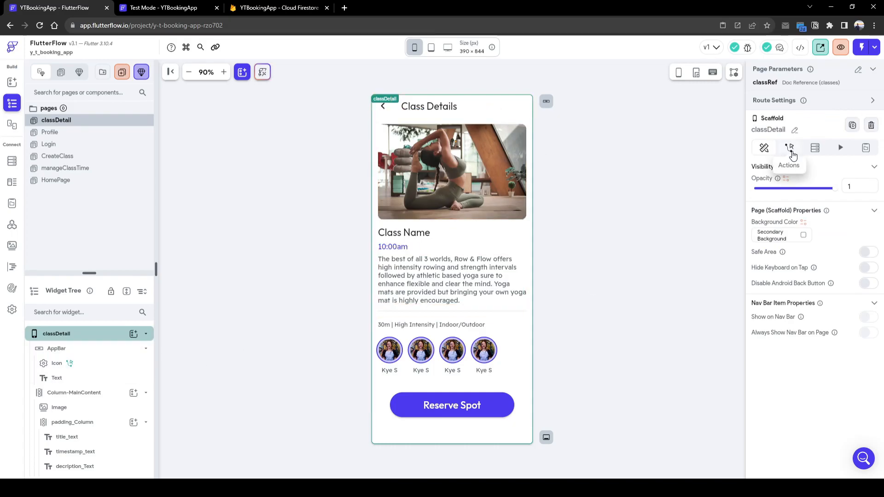
Give the page Scaffold a Document from Reference query on classes sourced from classRef
left_click(815, 147)
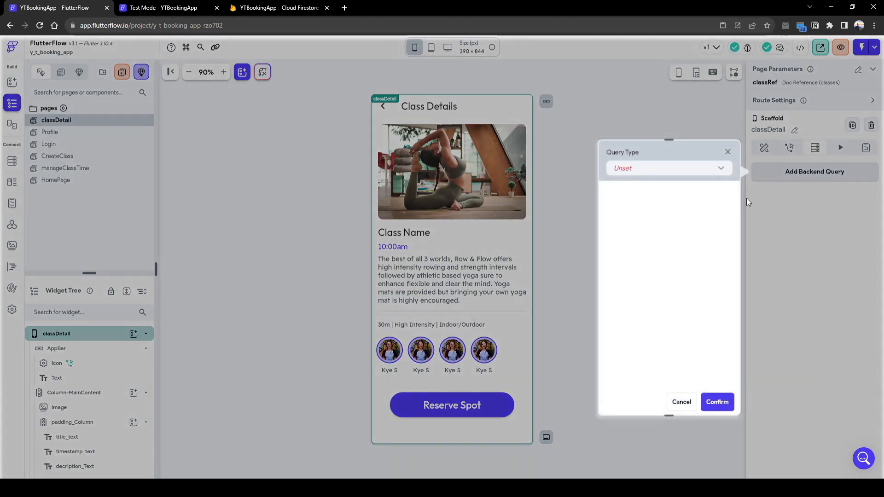
left_click(669, 168)
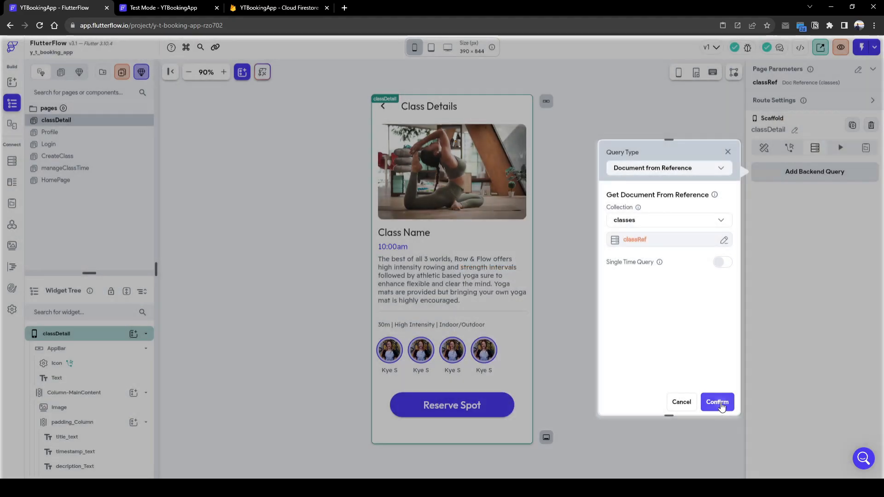
left_click(717, 401)
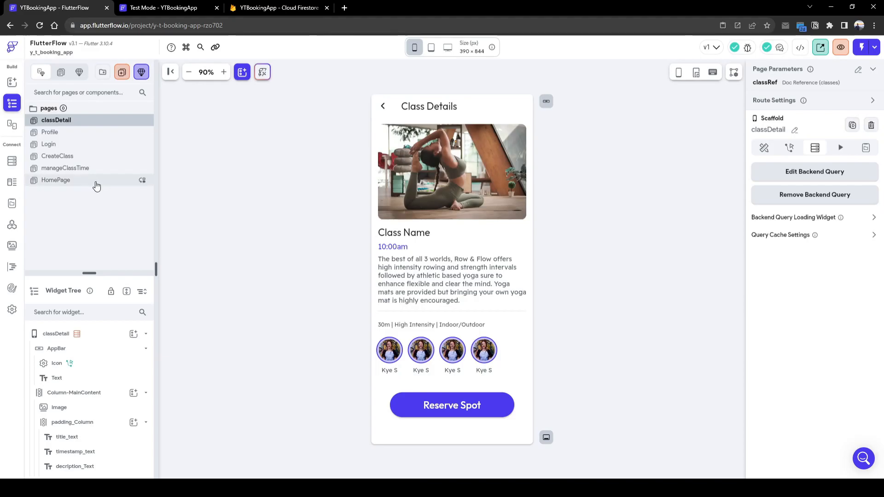
Add a container tap action navigating to classDetail, passing the classes document's reference as classRef
left_click(56, 179)
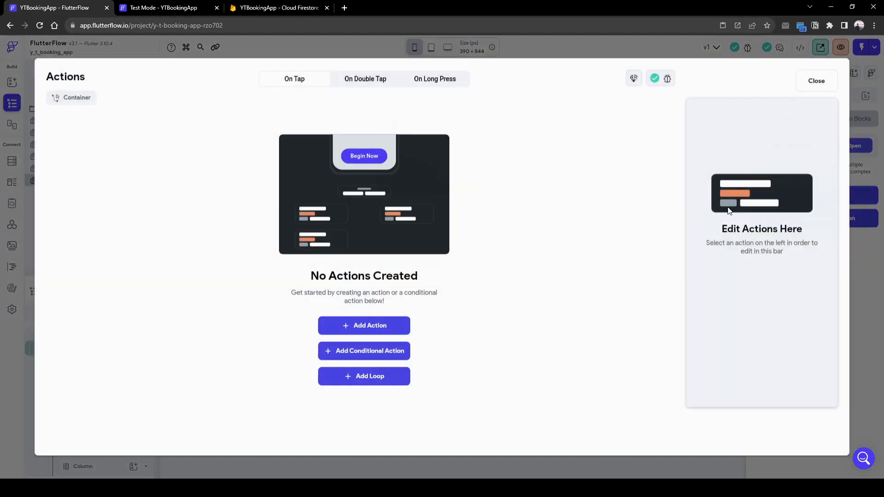
left_click(363, 325)
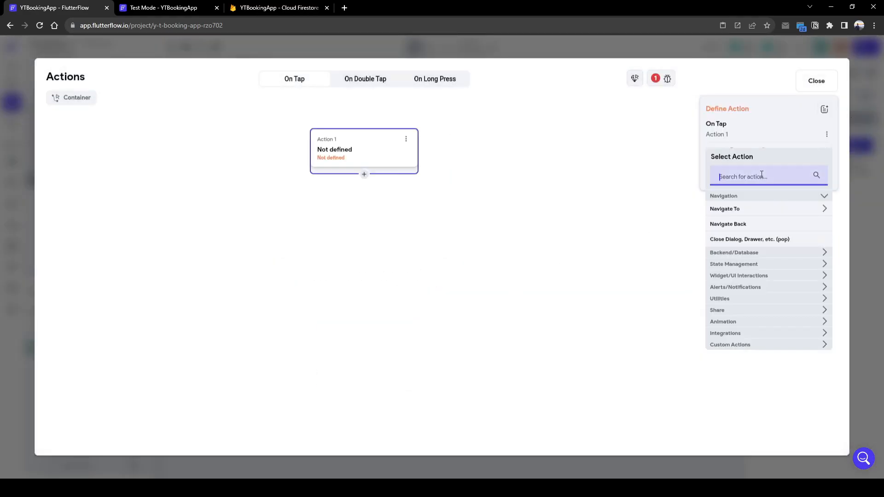
left_click(725, 209)
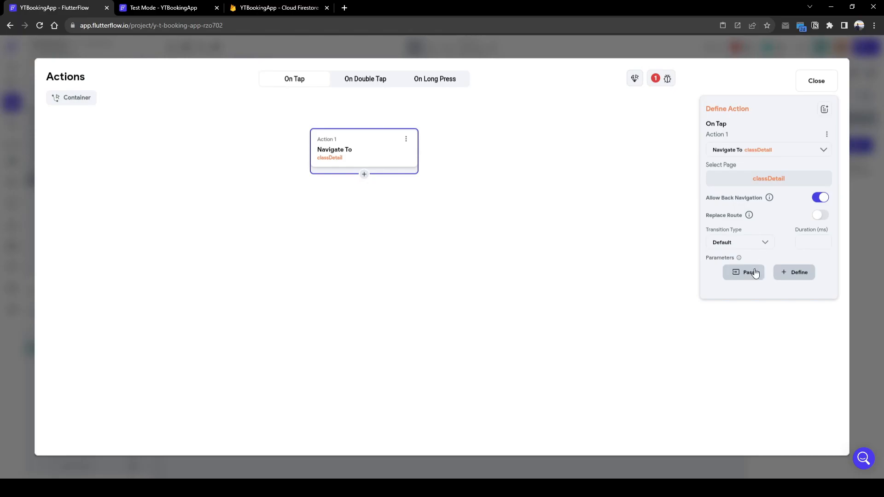
left_click(743, 272)
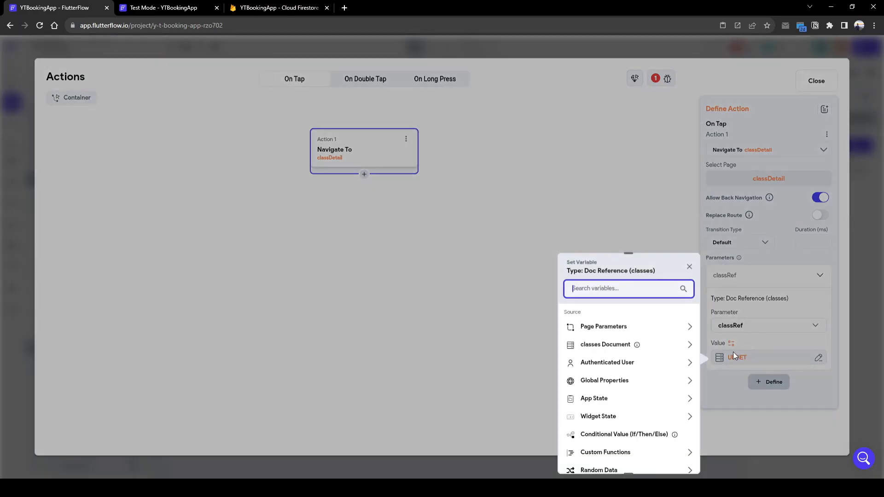
left_click(605, 344)
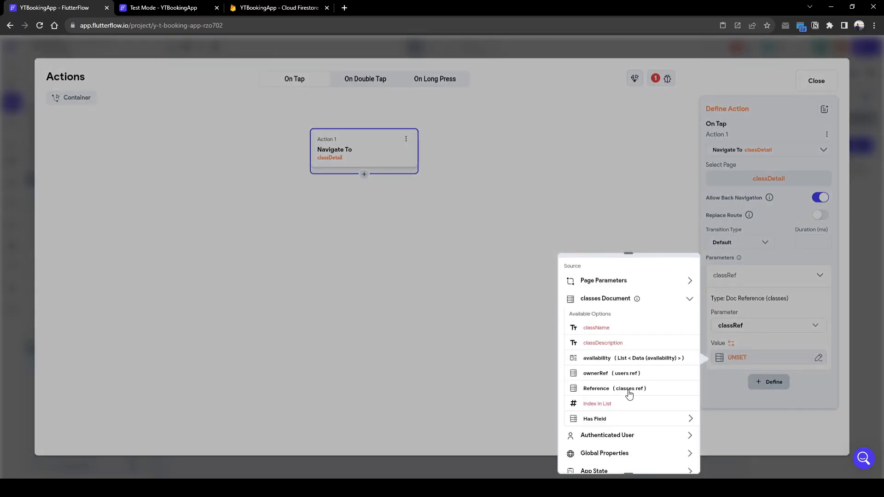
left_click(164, 7)
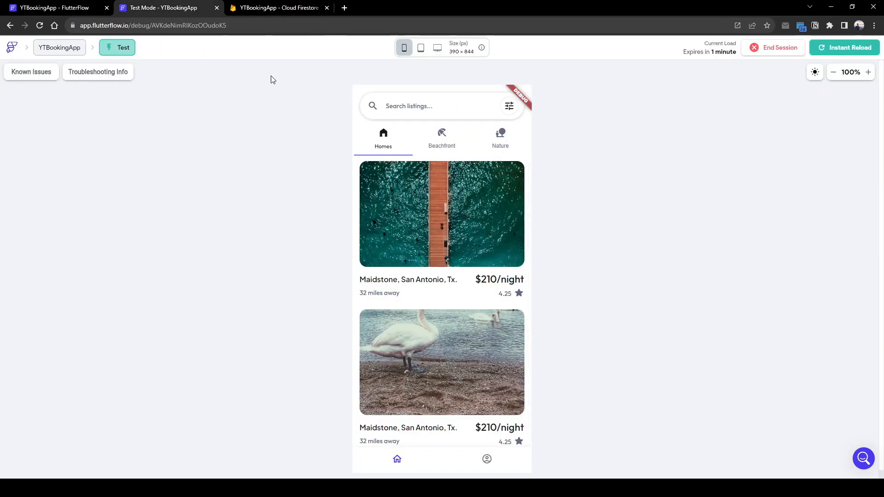
Return to the FlutterFlow project editor from the test app
left_click(53, 8)
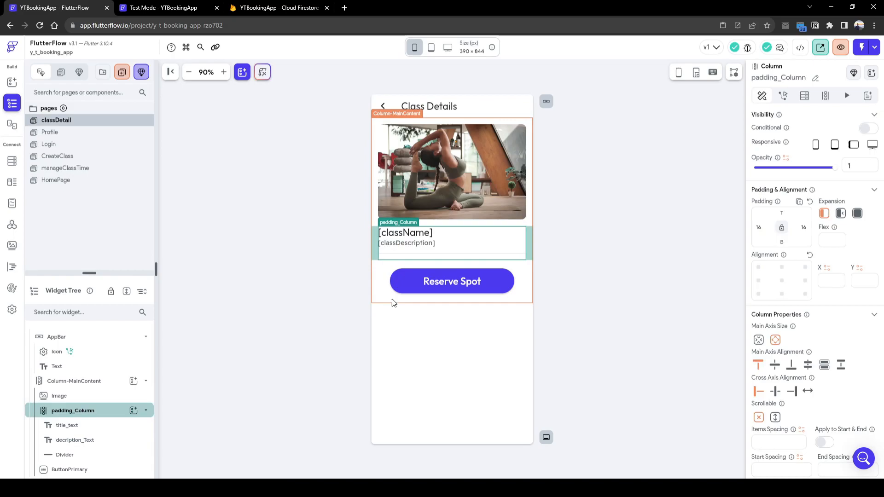
mouse_move(539, 298)
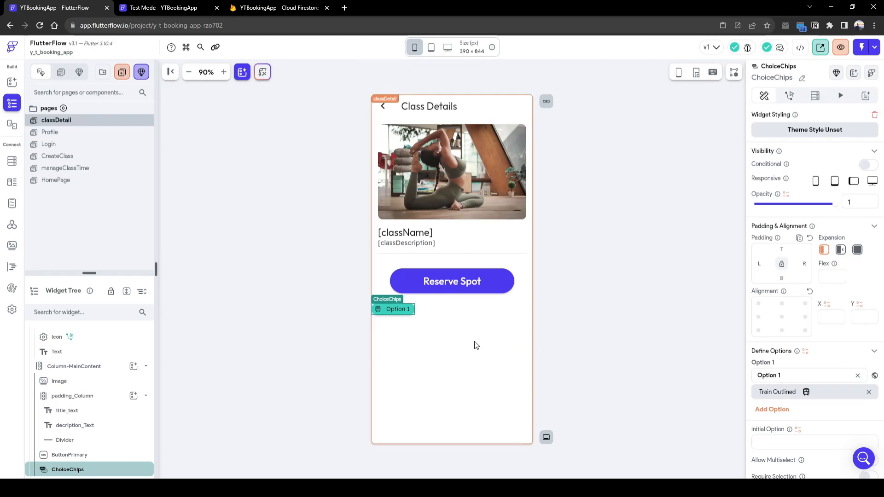
mouse_move(478, 333)
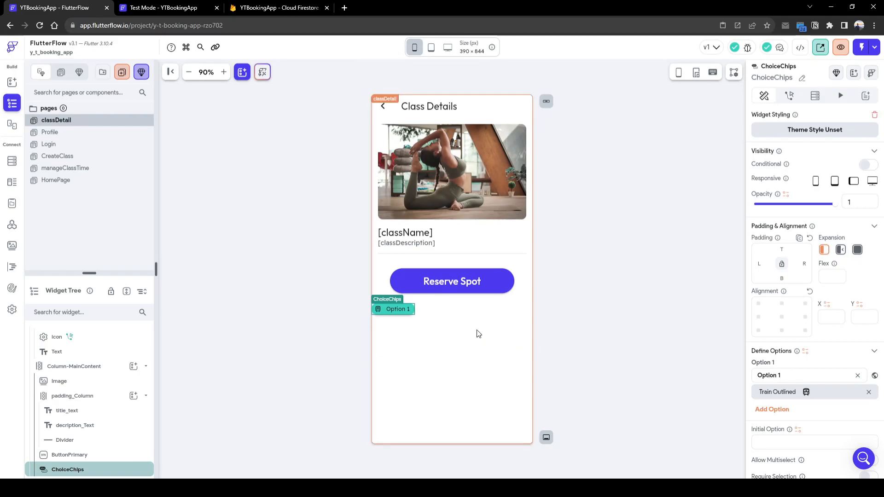
Check the class availability array in Firestore, then view Data Types and the Firestore collection schemas
left_click(277, 8)
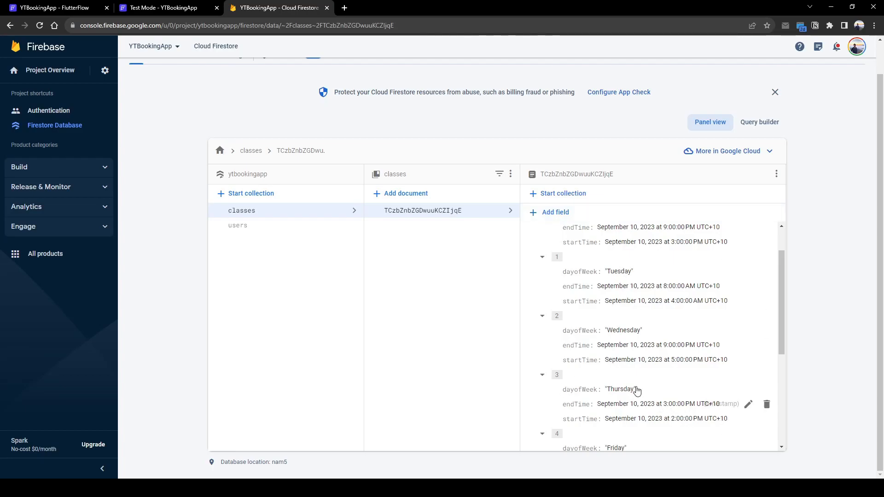
left_click(54, 7)
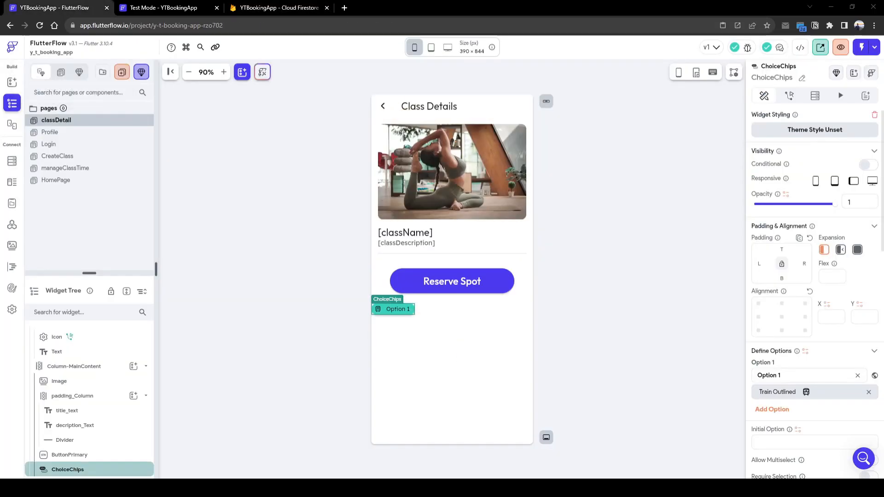
left_click(12, 162)
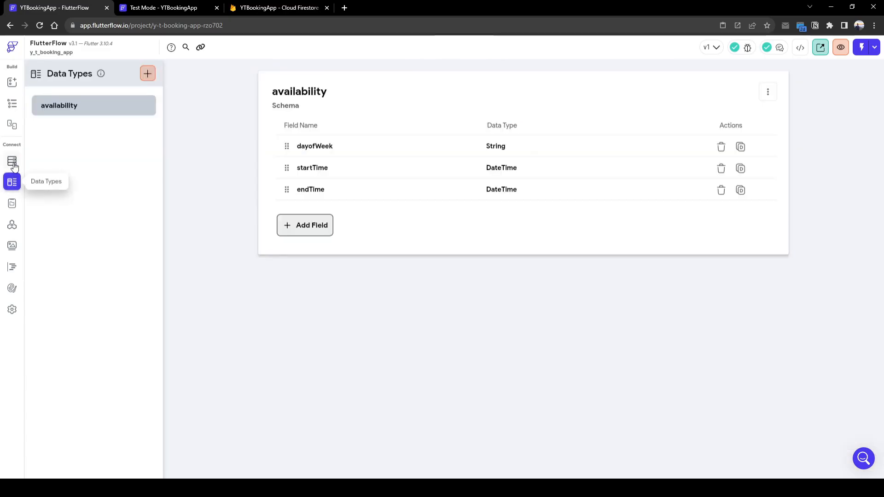
left_click(12, 160)
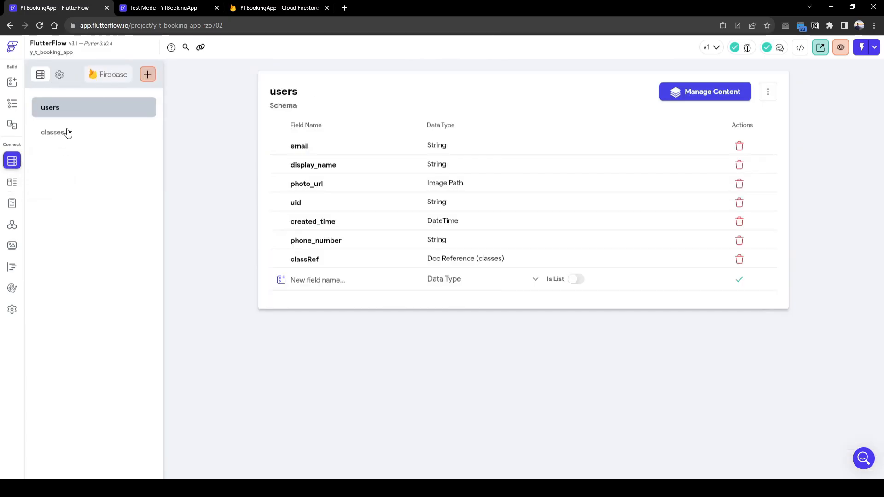
Create a new bookings collection and start its schema from scratch
left_click(147, 73)
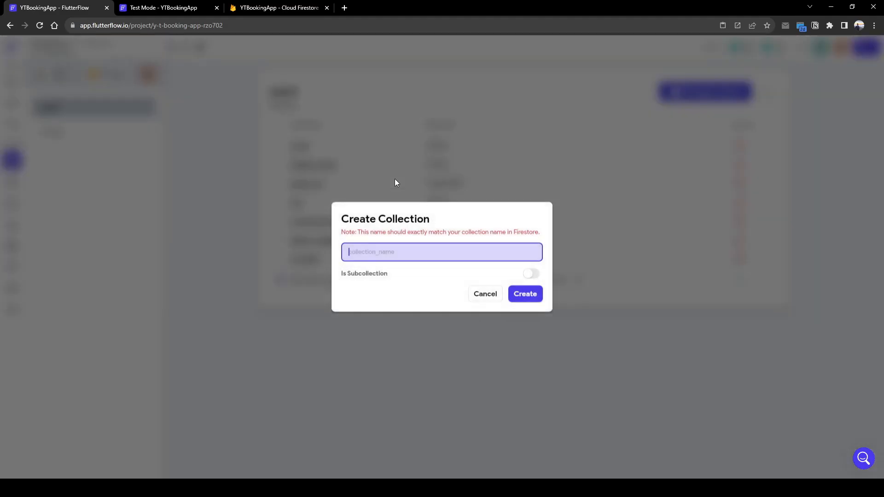
type("bookings")
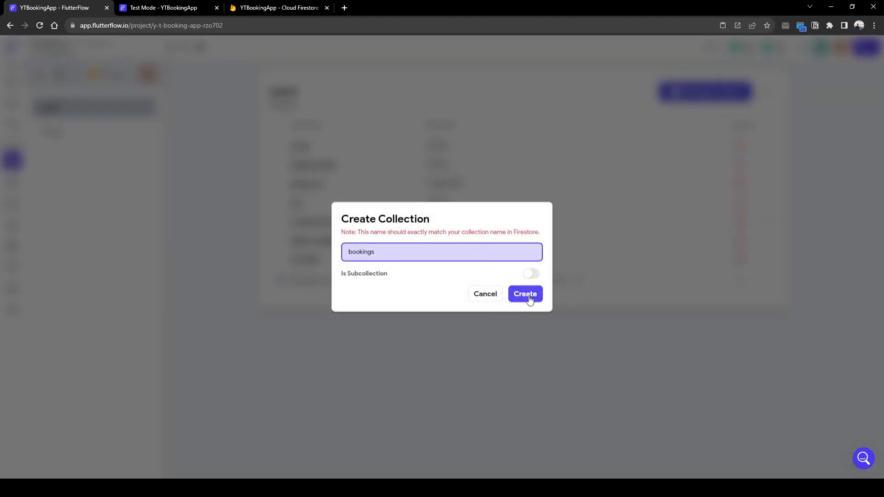
left_click(524, 293)
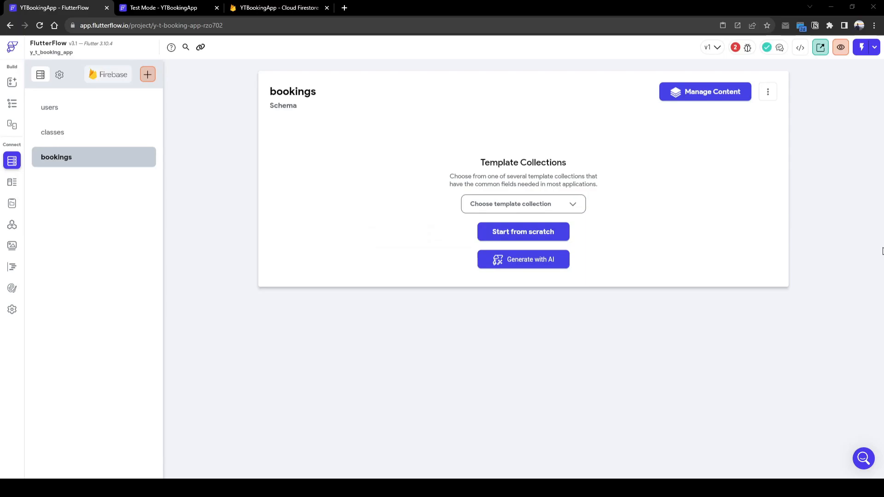
left_click(523, 231)
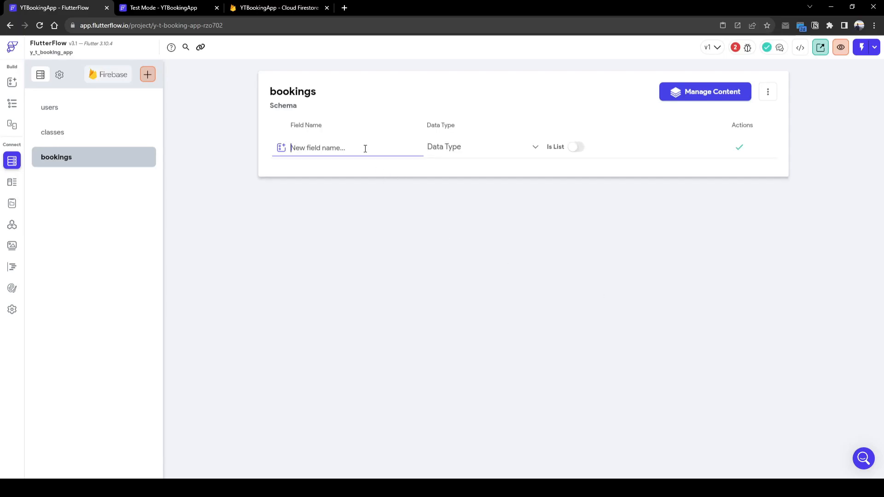
Add an attendeeRef Document Reference to users field, then a classRef field
type("attendeeRe")
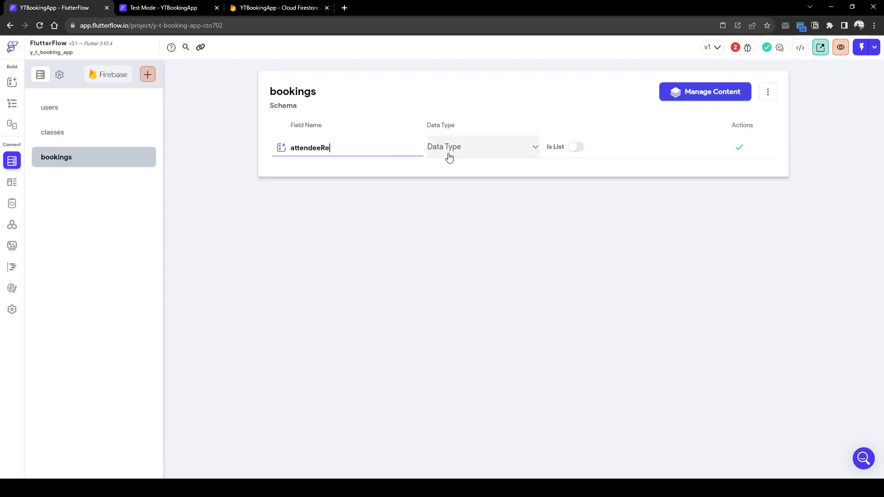
left_click(481, 147)
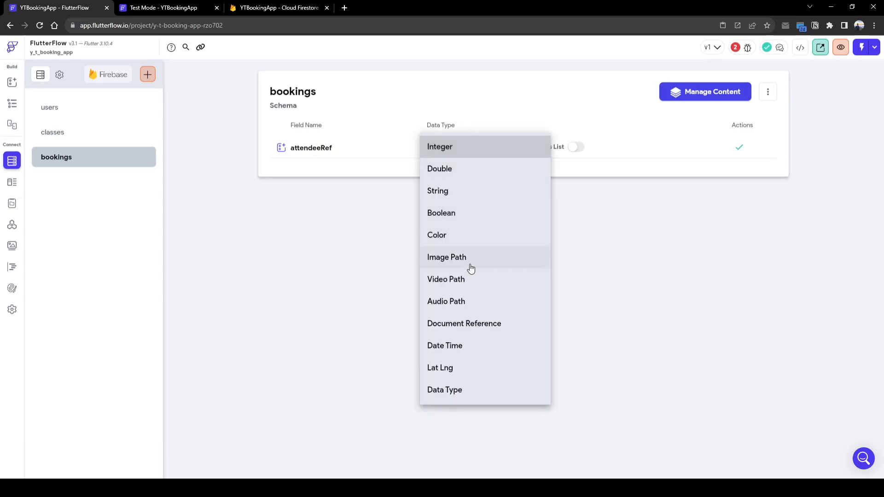
mouse_move(467, 261)
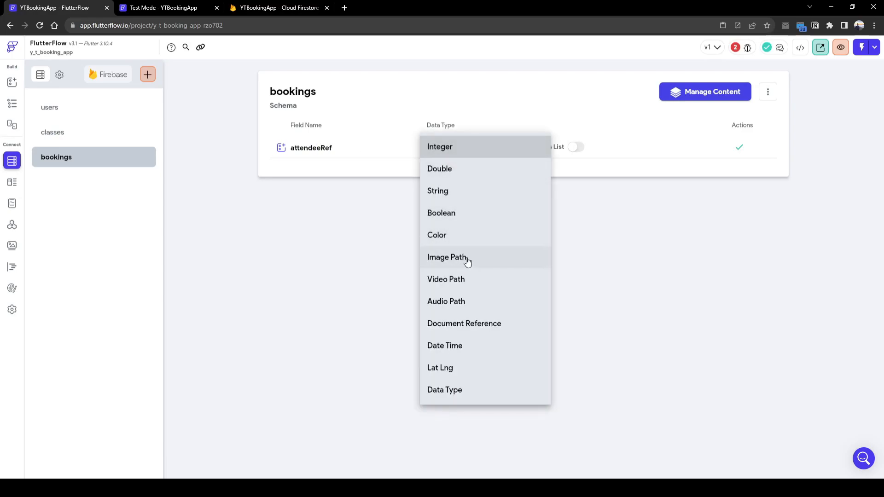
left_click(465, 324)
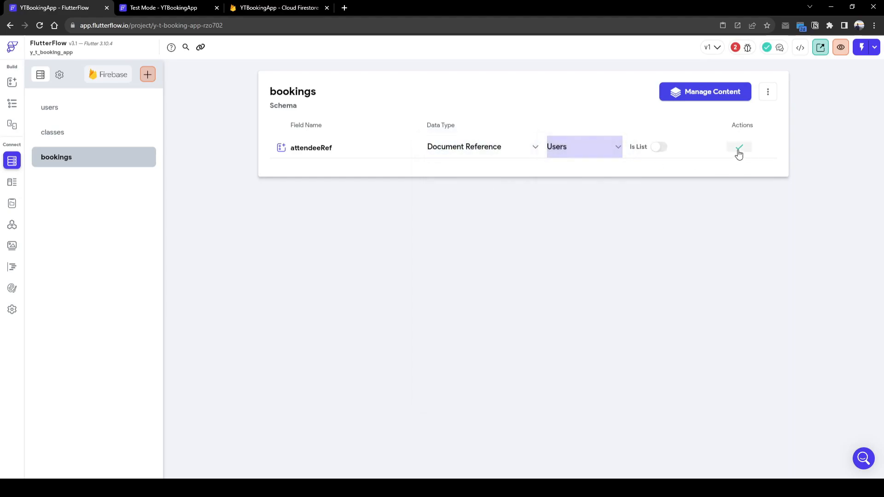
left_click(740, 147)
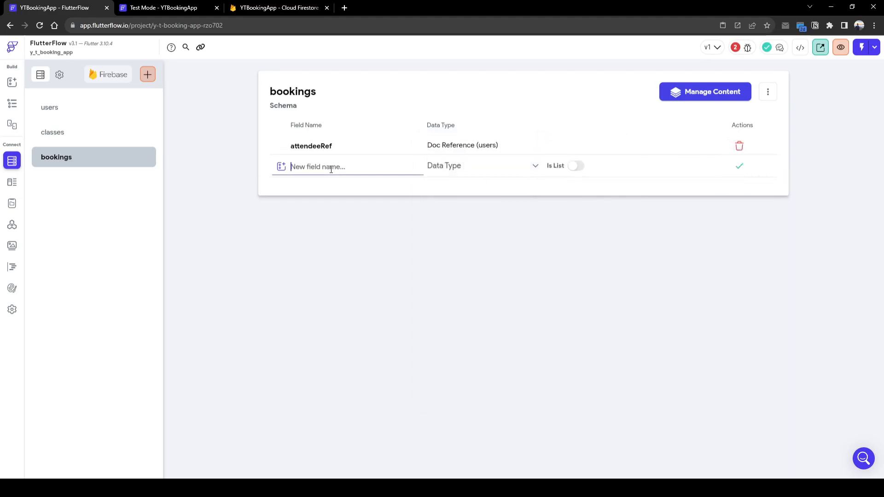
type("classRef")
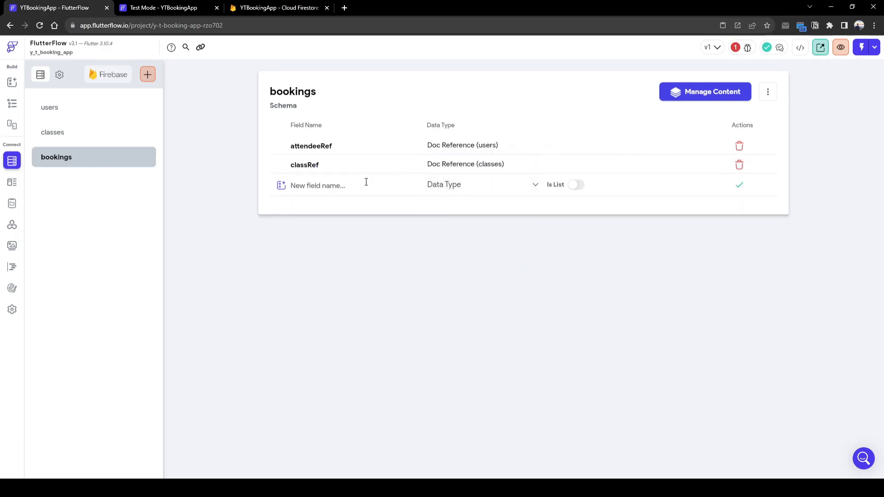
Add an ownerRef Document Reference to users field and a bookedTime field
type("host")
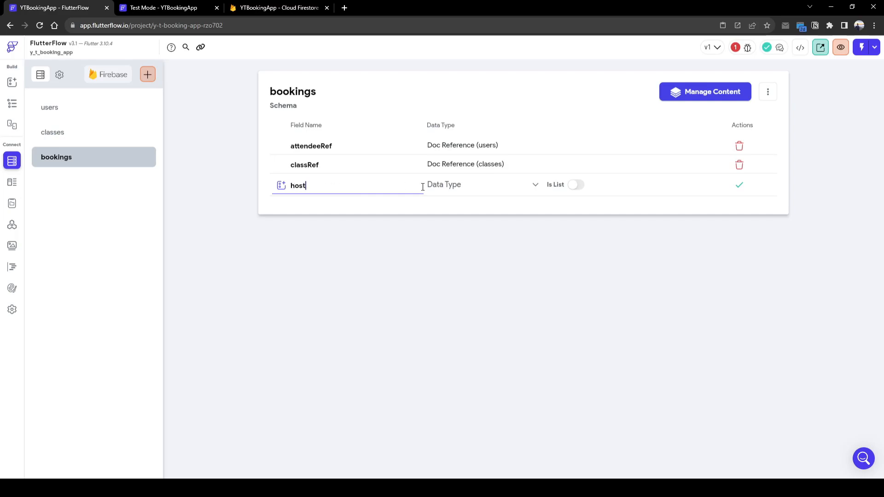
left_click(482, 184)
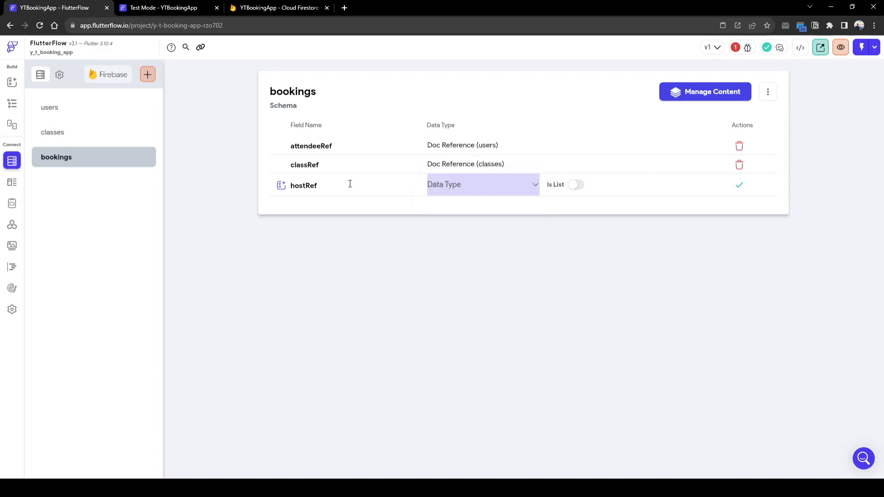
left_click(482, 184)
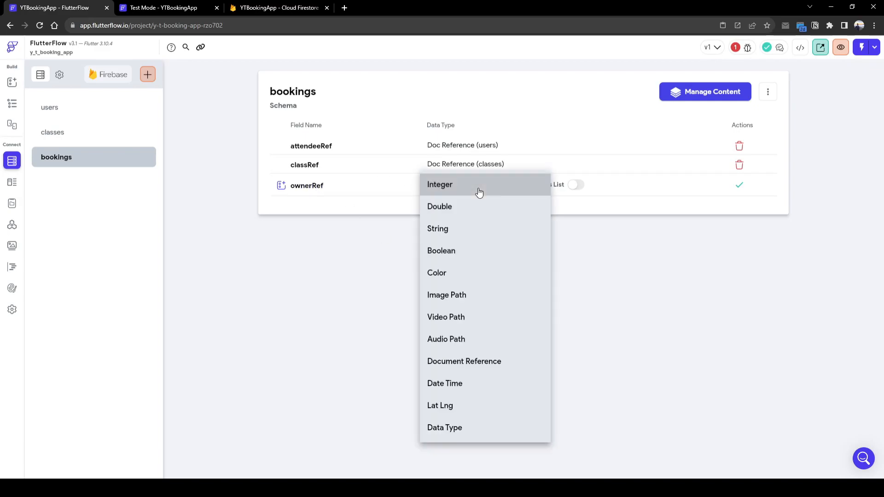
left_click(465, 361)
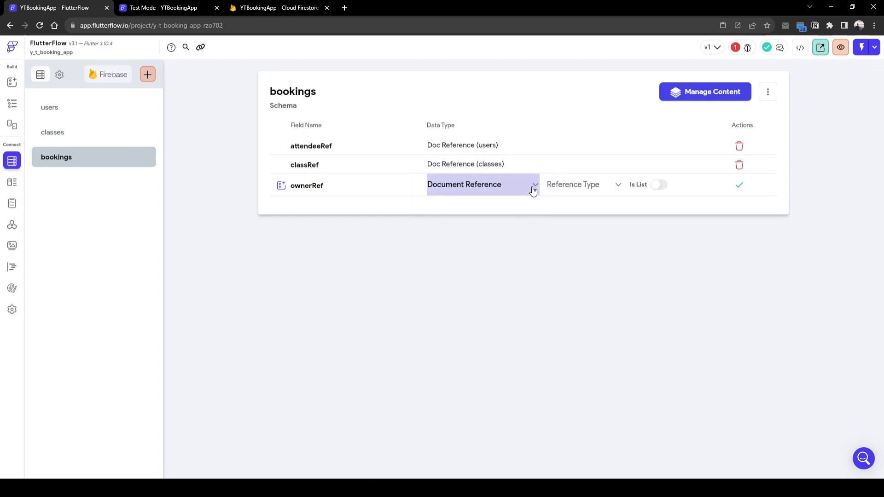
left_click(584, 184)
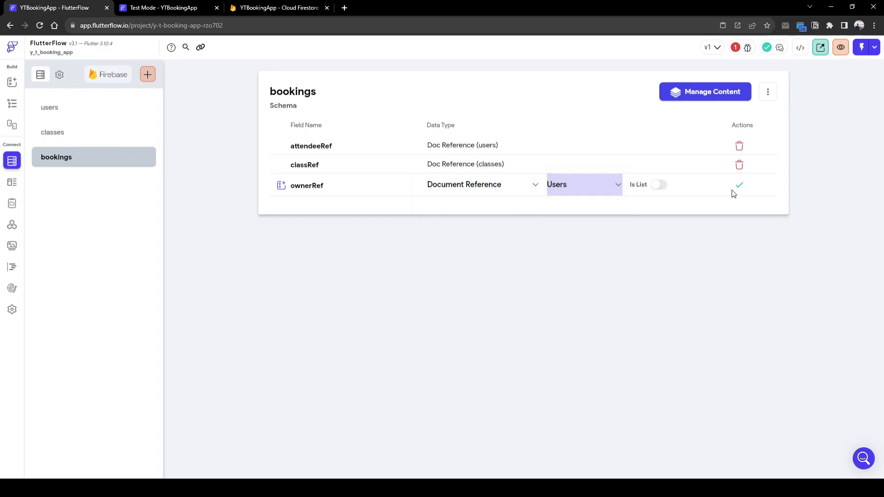
left_click(739, 186)
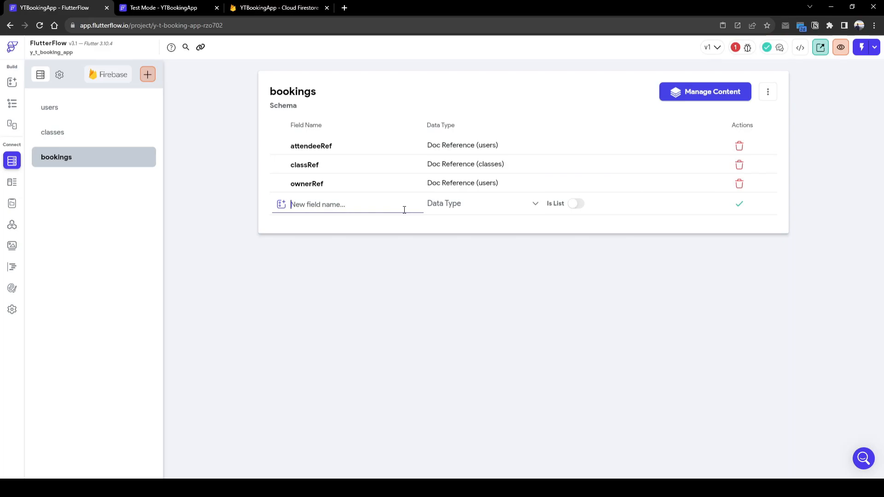
type("bookedTime")
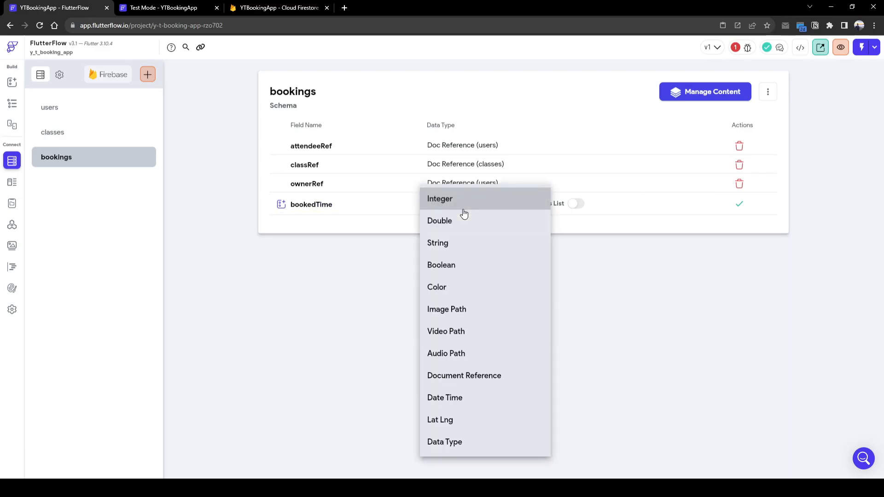
left_click(444, 397)
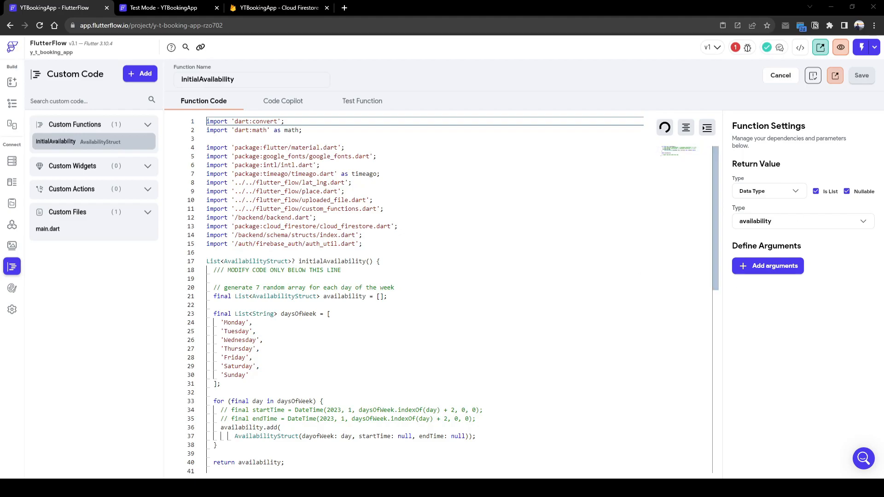
Start the getAvailableSlots custom function, then view the class availability data in Firestore
left_click(664, 127)
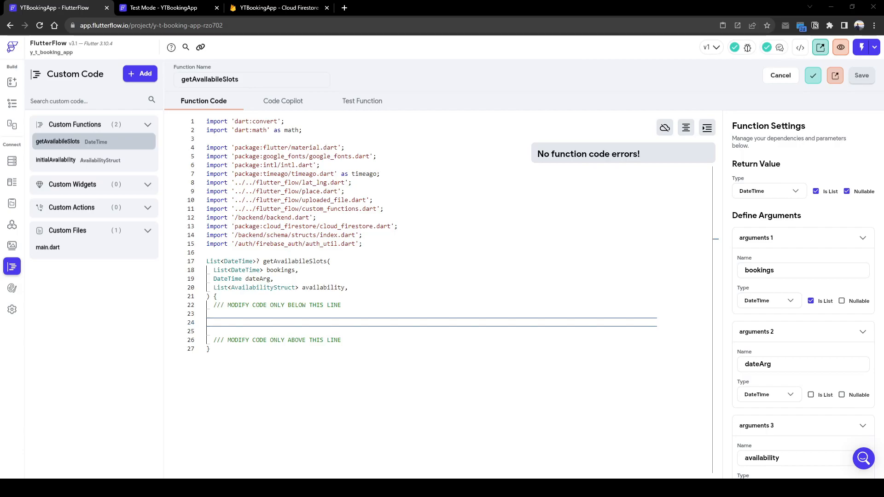
scroll("down", 3)
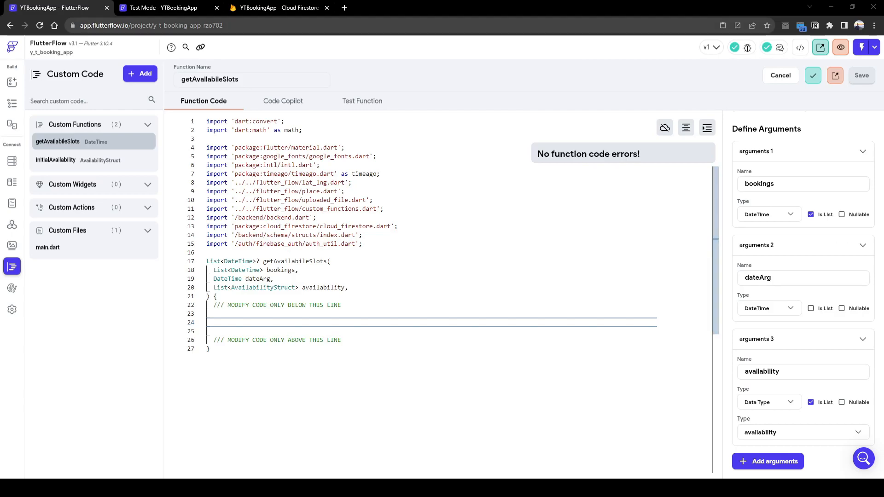
left_click(276, 8)
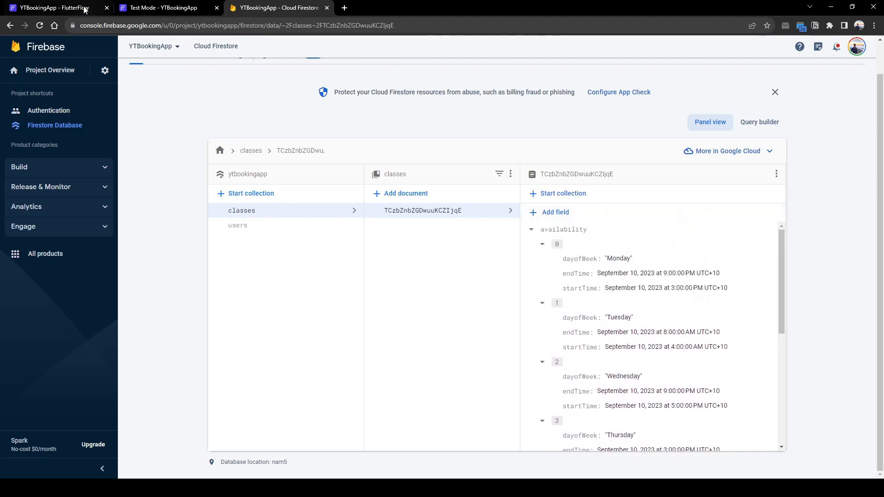
Write the function body's weekday availability filter while checking the availability fields in Firestore
left_click(53, 7)
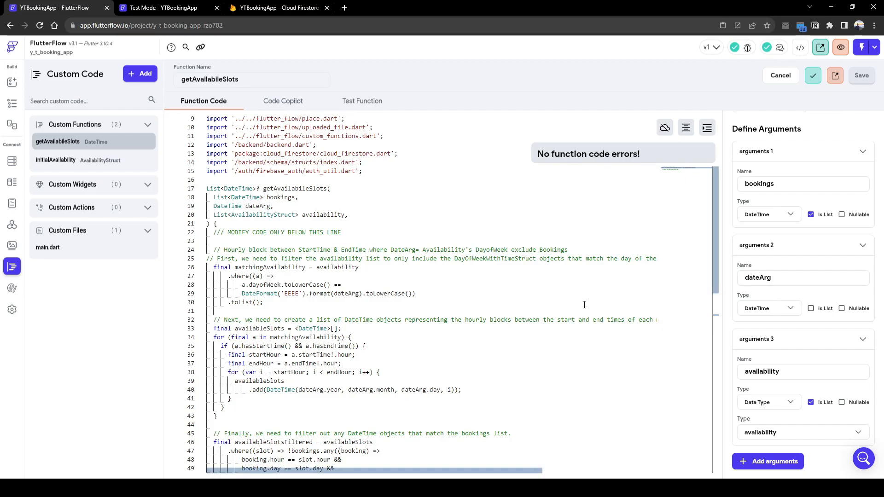
mouse_move(552, 310)
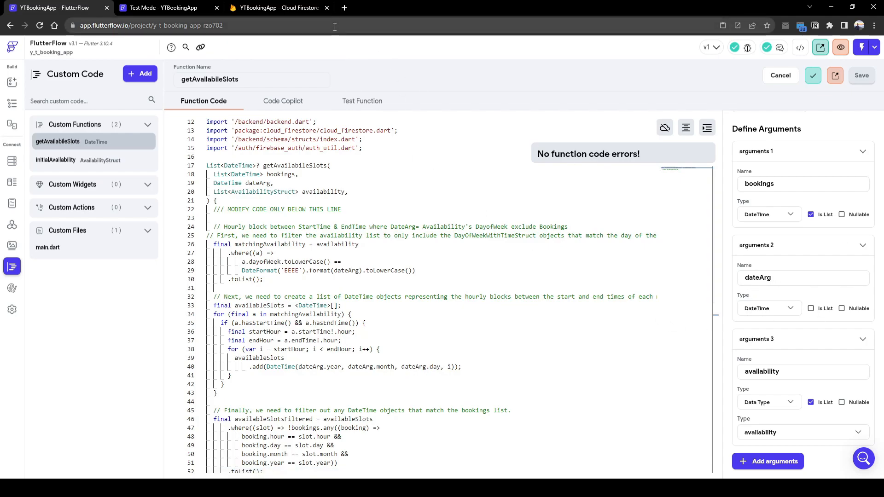
left_click(278, 7)
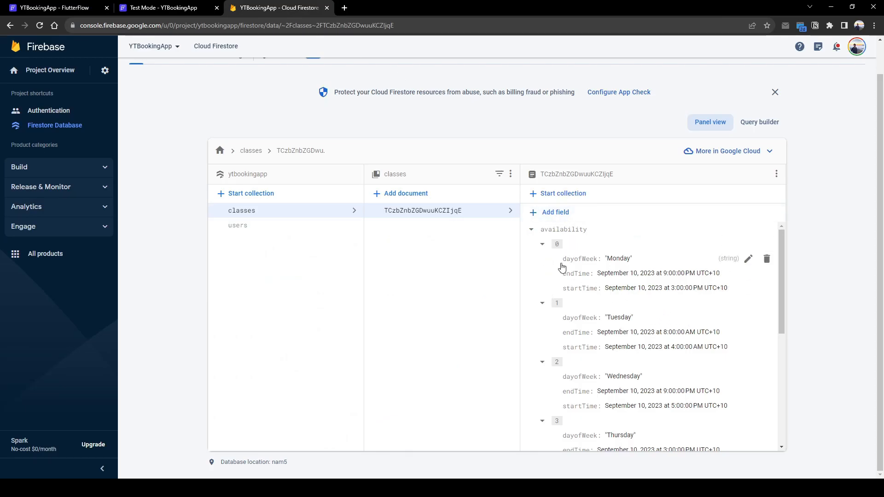
mouse_move(678, 312)
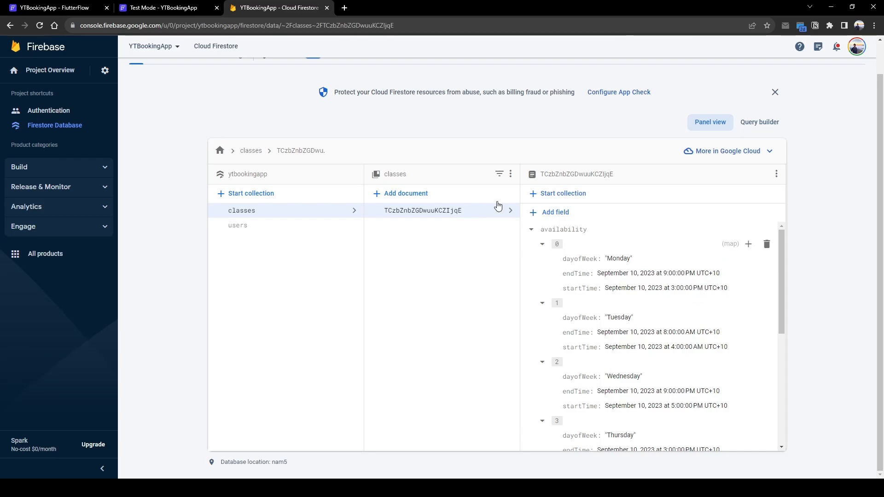
left_click(54, 8)
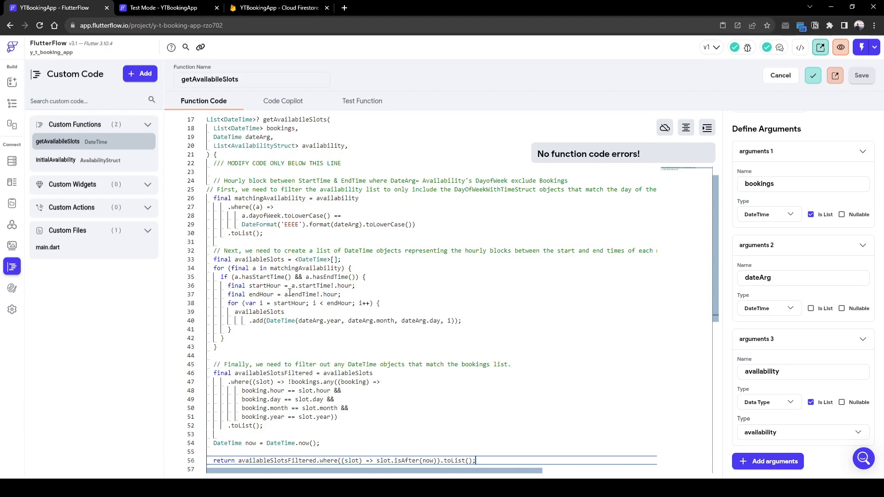
left_click(278, 7)
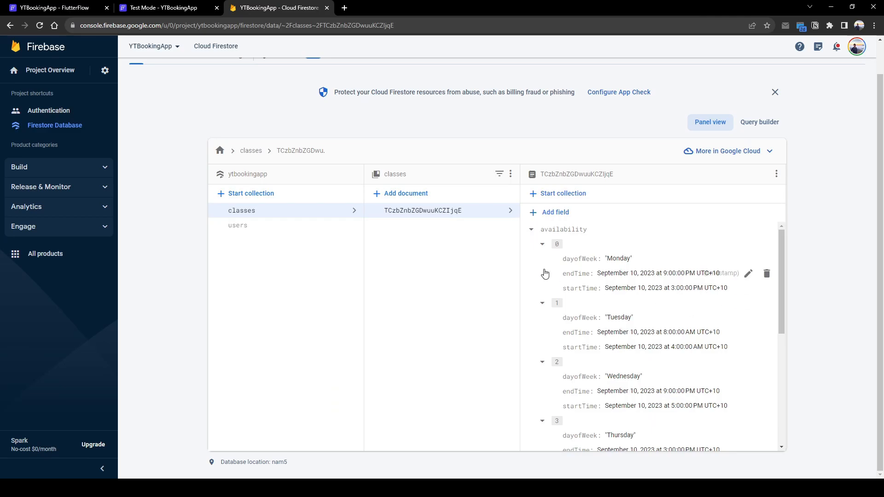
left_click(56, 7)
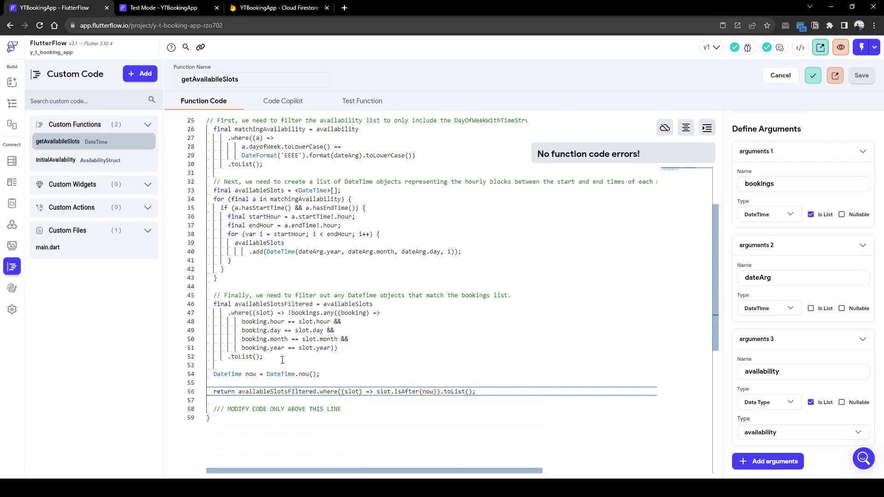
Review the block that removes booked and past slots, cross-checking against the Firestore class data
left_click_drag(214, 304, 264, 357)
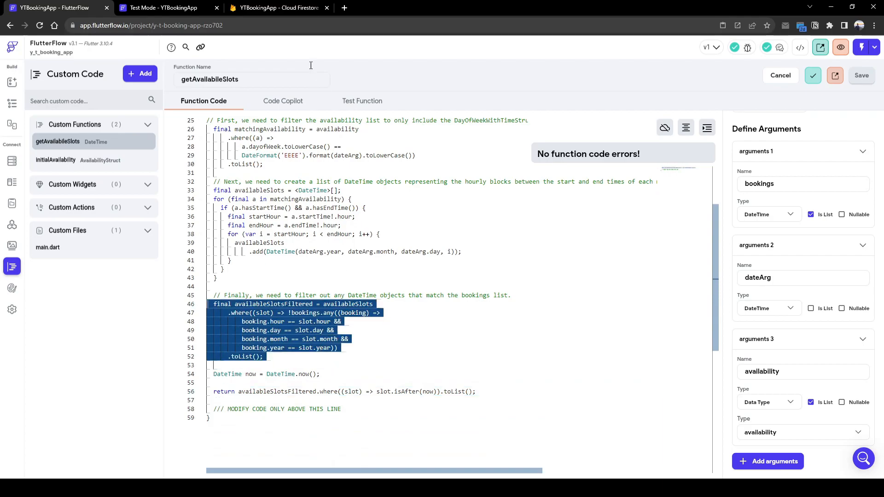
left_click(277, 7)
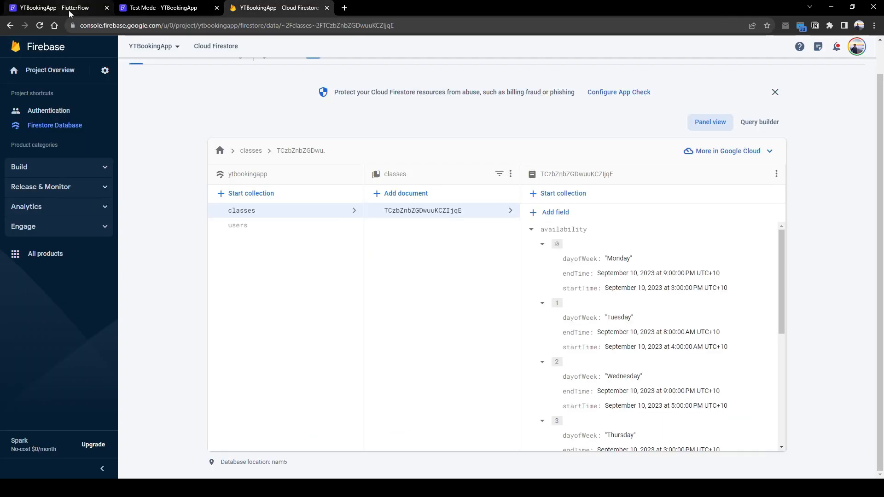
left_click(53, 8)
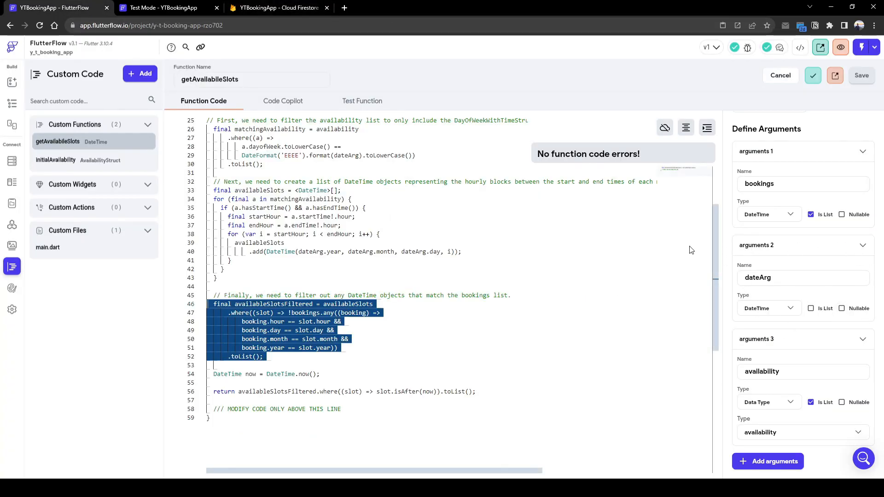
left_click(277, 7)
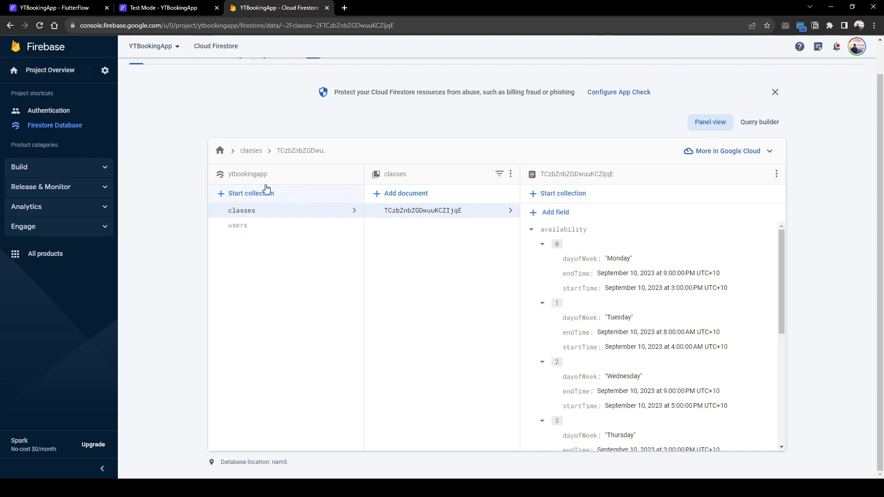
left_click(57, 7)
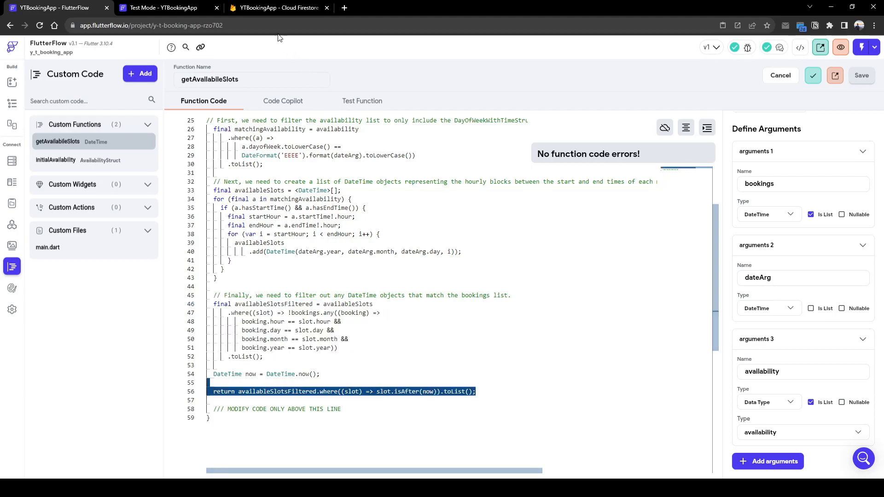
left_click(277, 7)
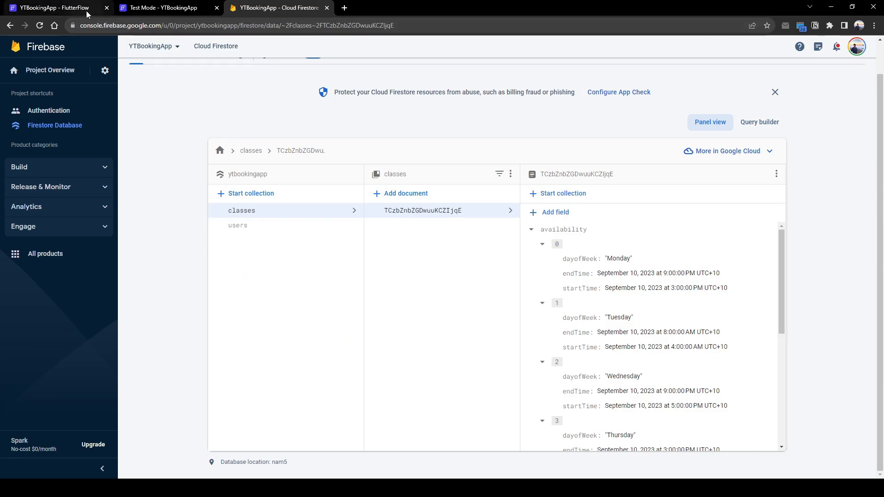
Add a Calendar widget with Initial Date set to the Current Time global property
left_click(53, 7)
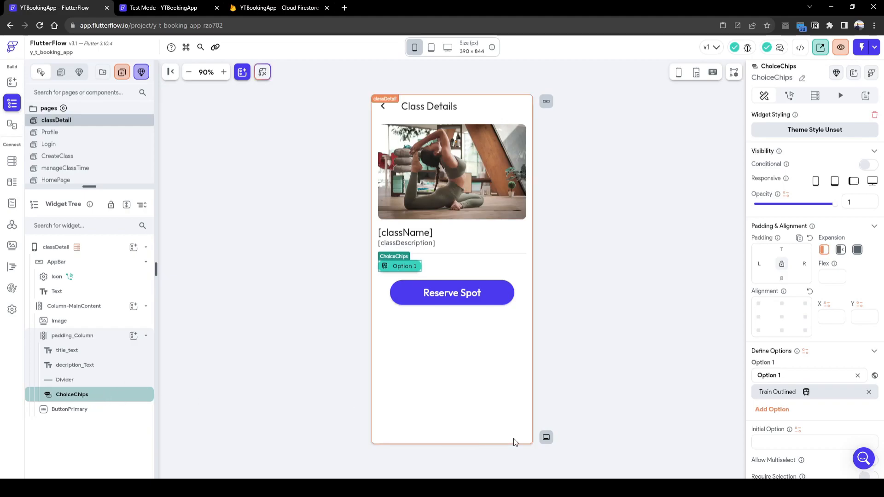
left_click(65, 380)
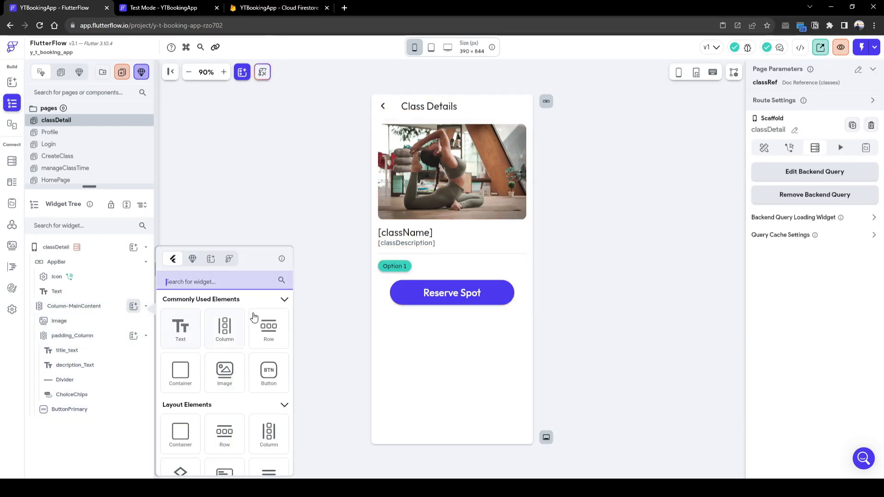
type("date")
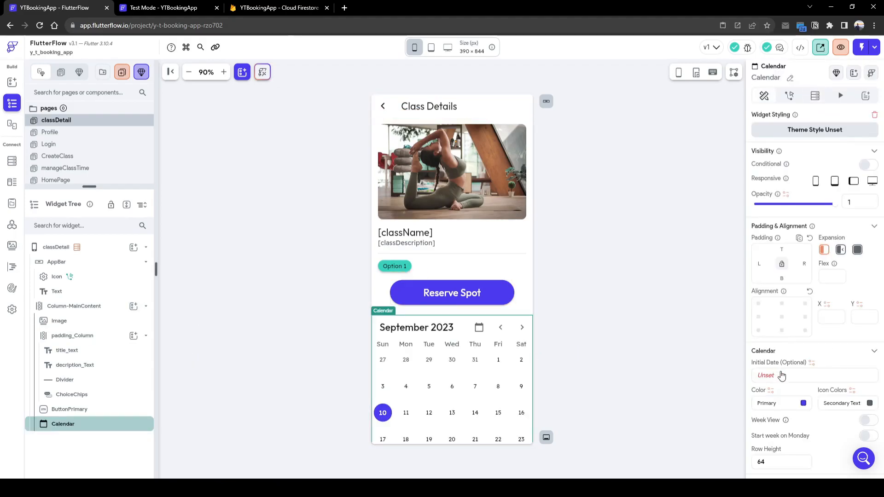
left_click(766, 375)
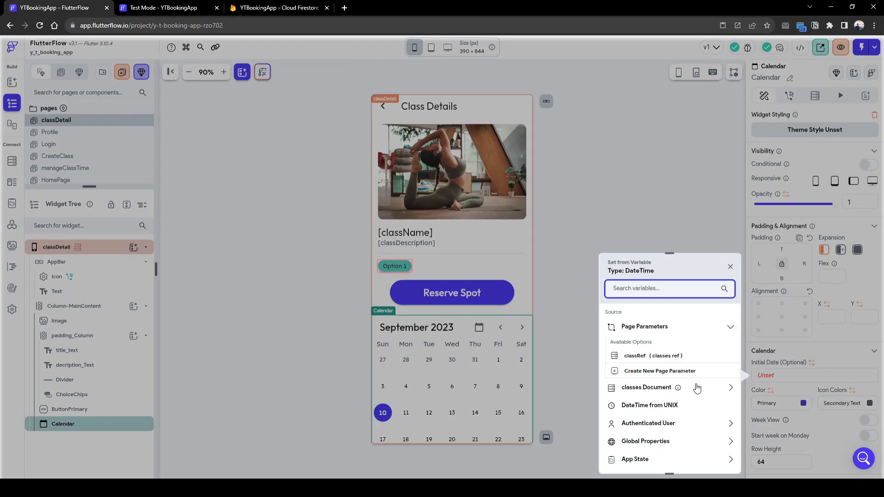
type("cur")
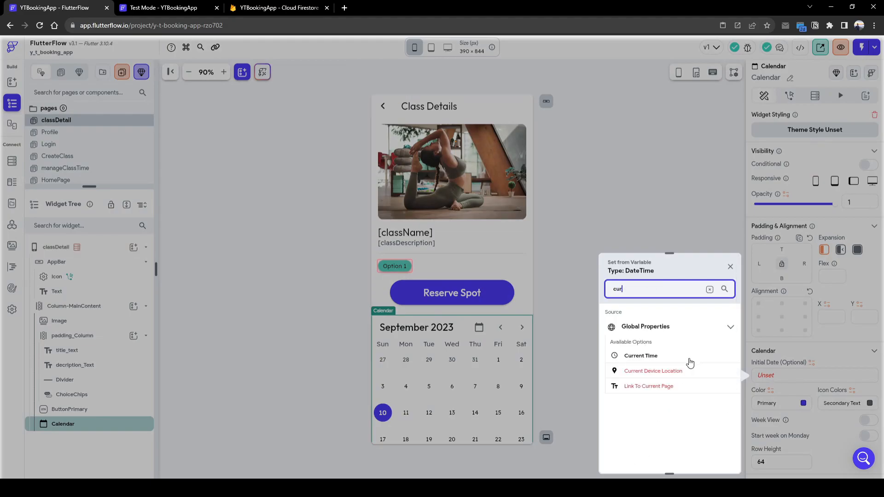
left_click(641, 356)
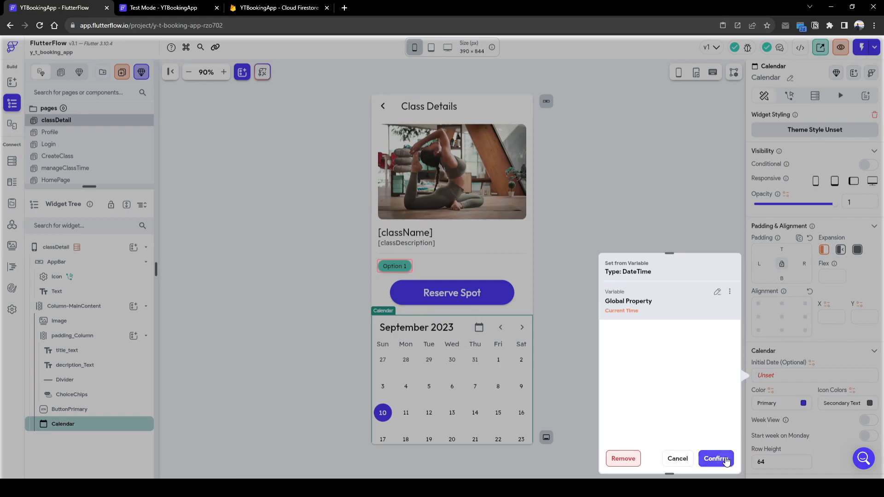
left_click(715, 459)
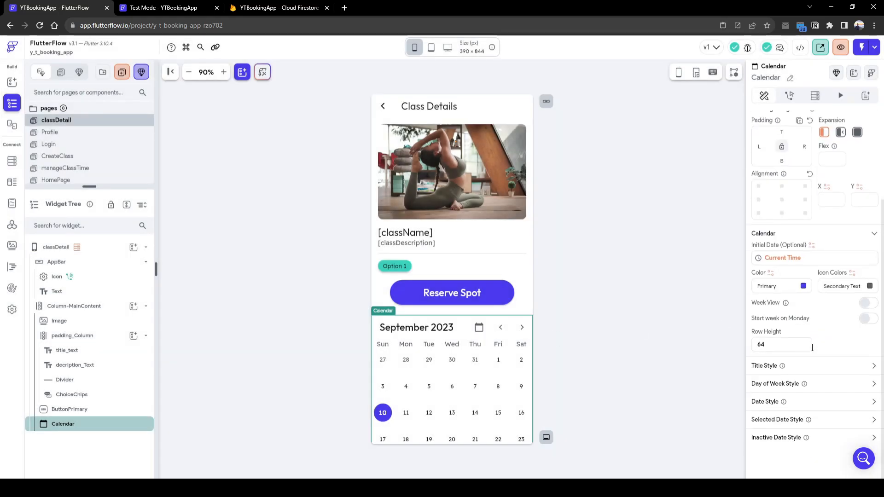
Enable Week View and start the week on Monday
left_click(867, 303)
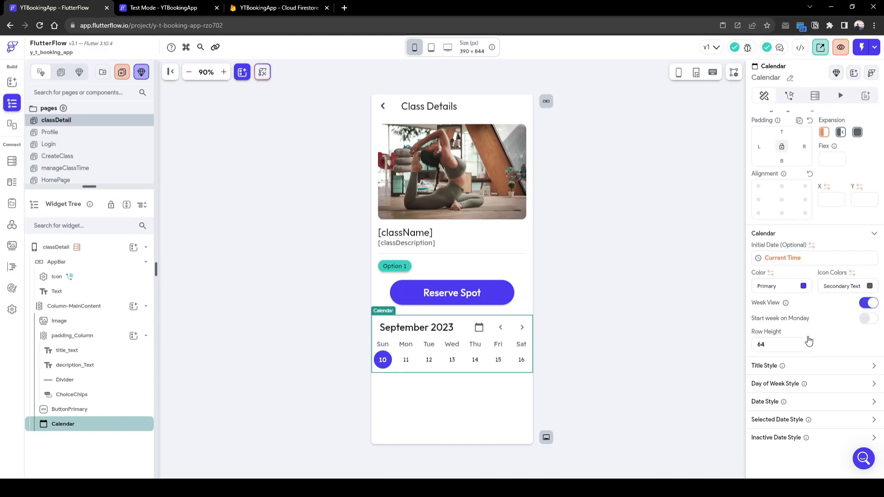
left_click(868, 318)
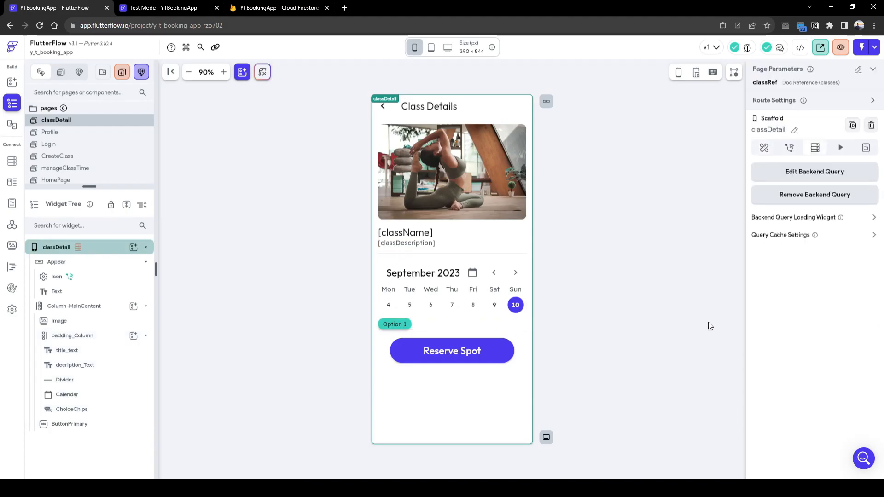
Wrap ChoiceChips in a Container querying a list of bookings documents
left_click(514, 311)
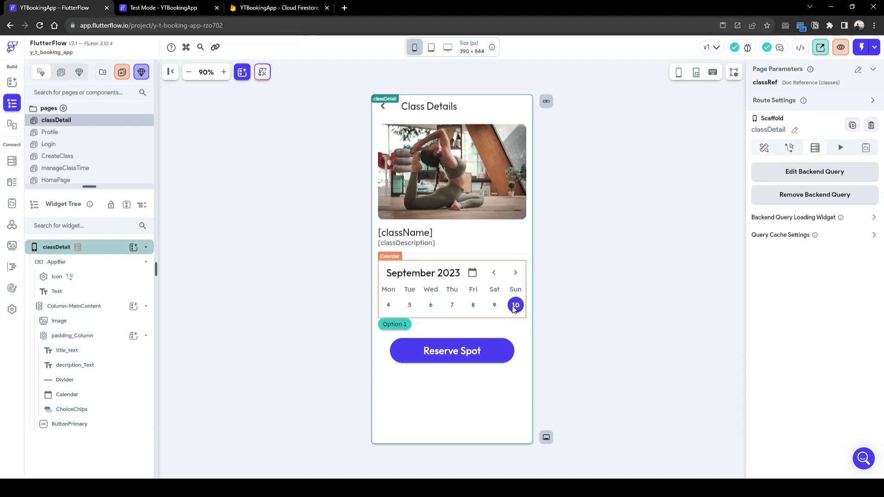
left_click(395, 324)
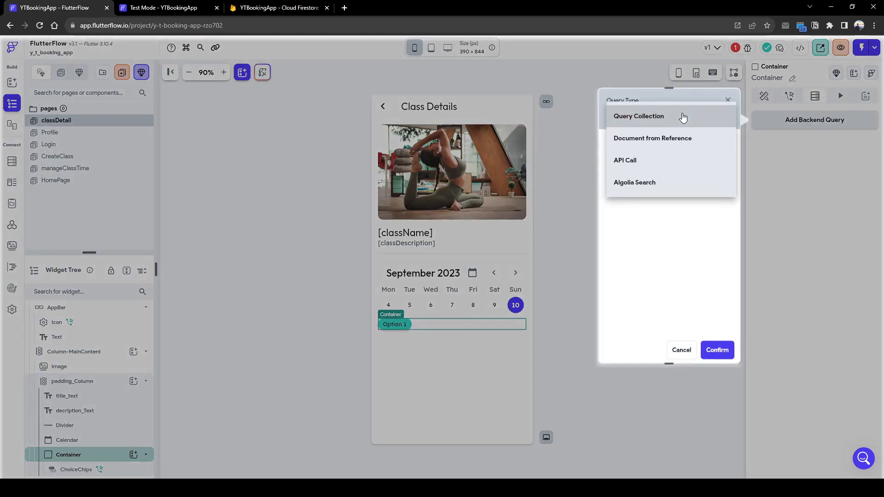
left_click(639, 116)
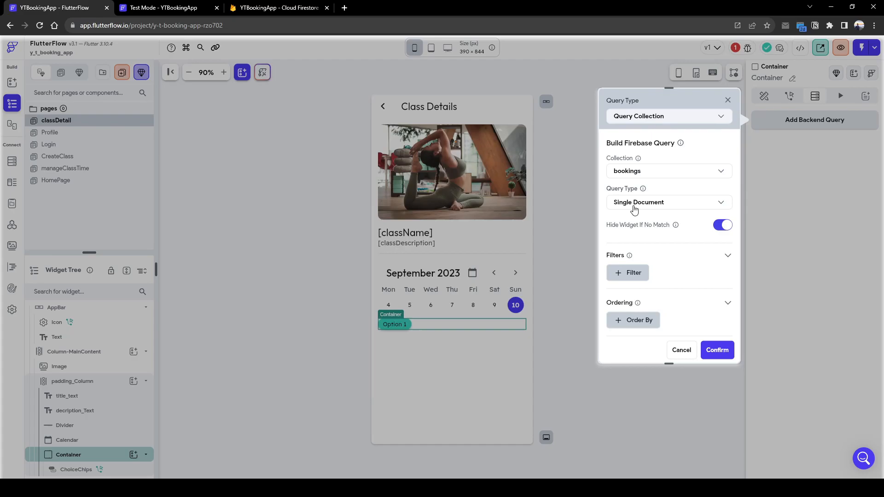
left_click(669, 202)
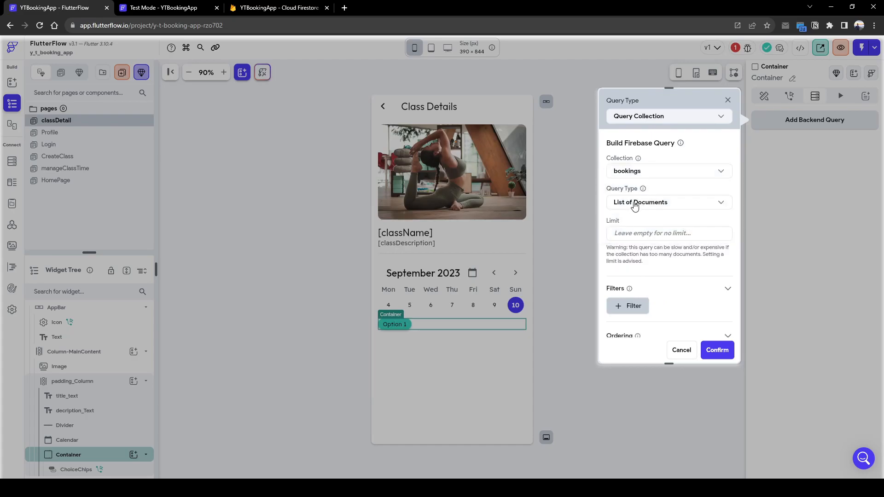
Filter bookings where classRef equals the page's classRef parameter and confirm
left_click(628, 306)
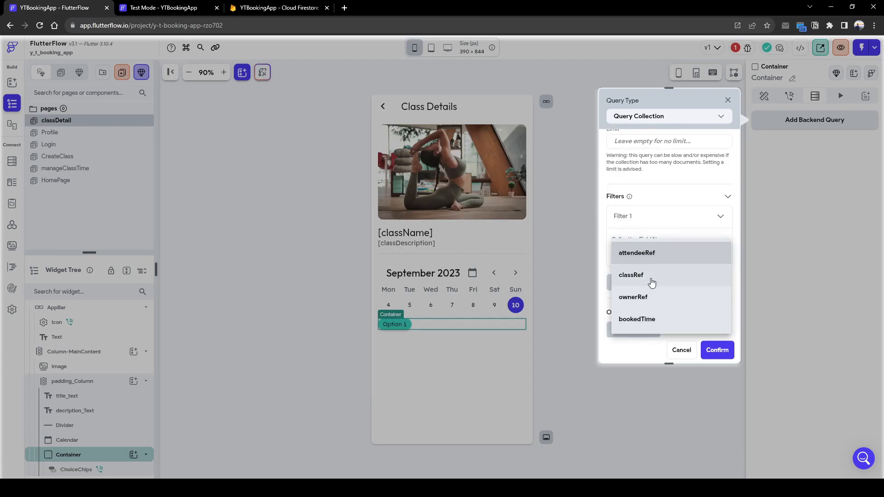
left_click(631, 275)
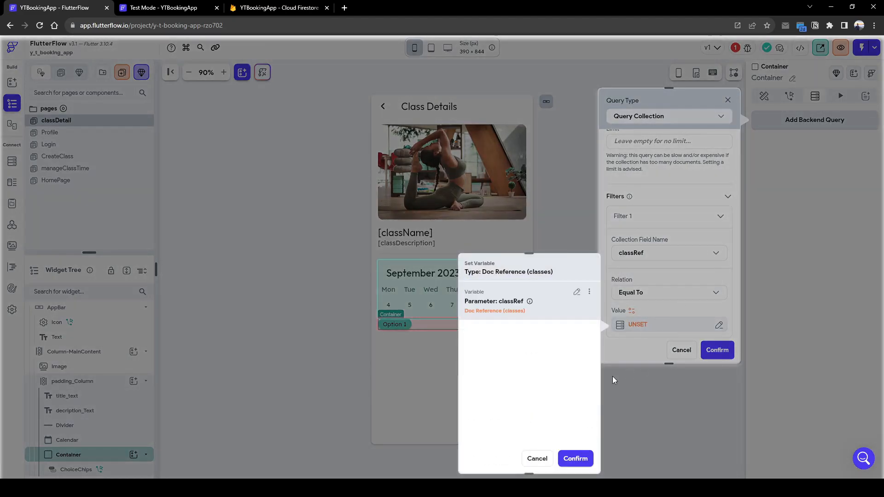
left_click(575, 458)
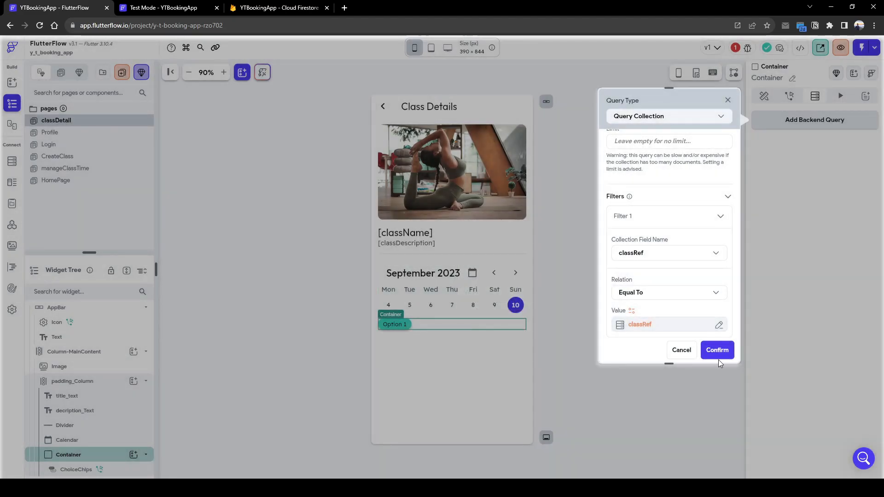
left_click(716, 350)
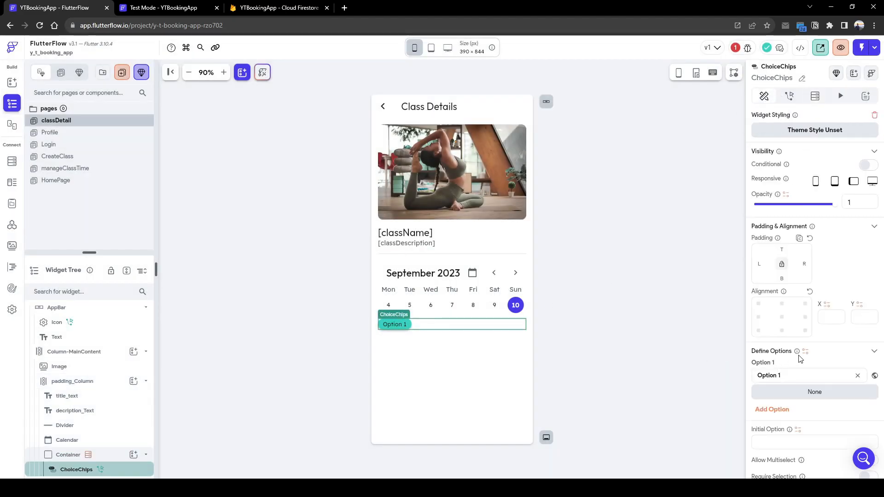
Source chip options from getAvailableSlots, passing bookings mapped to each bookedTime
type("custom")
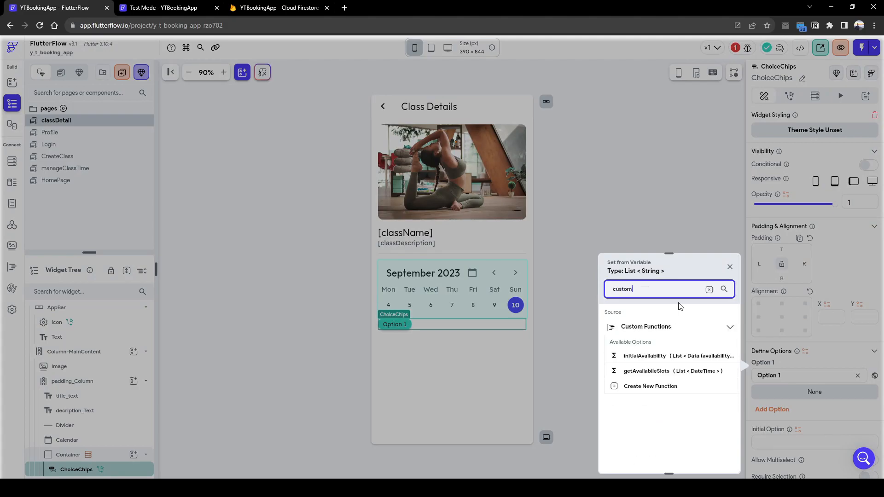
left_click(646, 371)
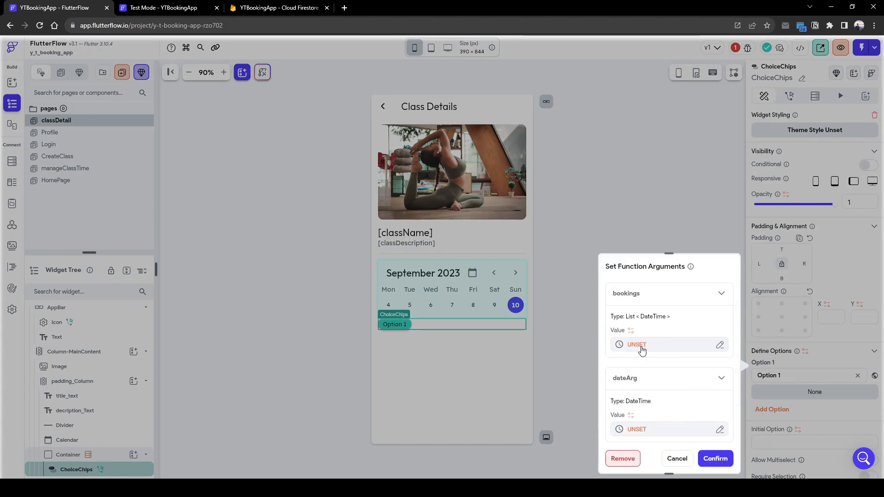
left_click(636, 344)
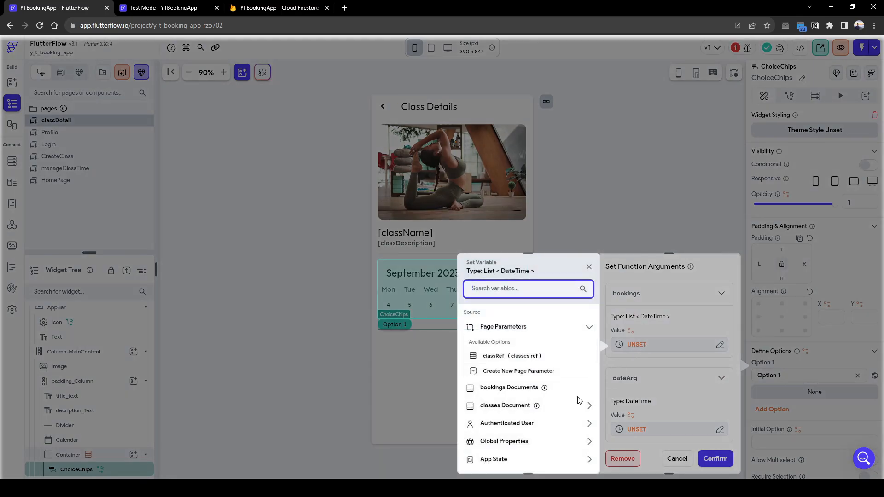
left_click(508, 388)
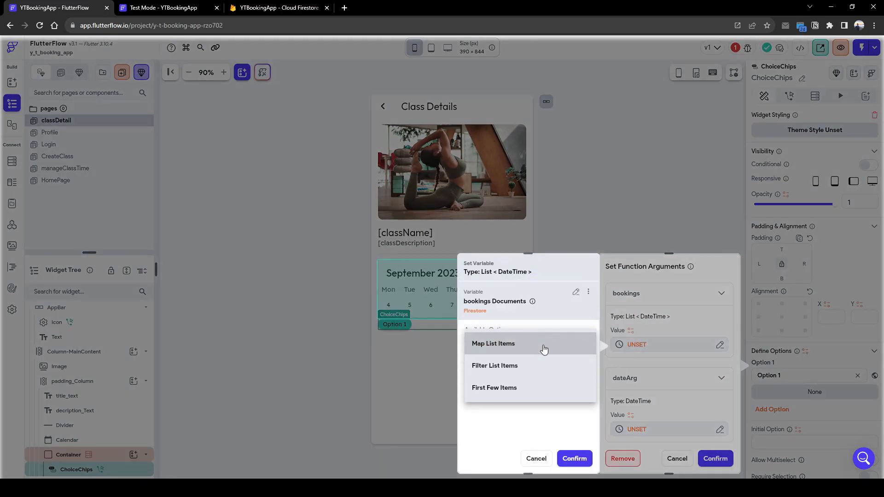
left_click(493, 344)
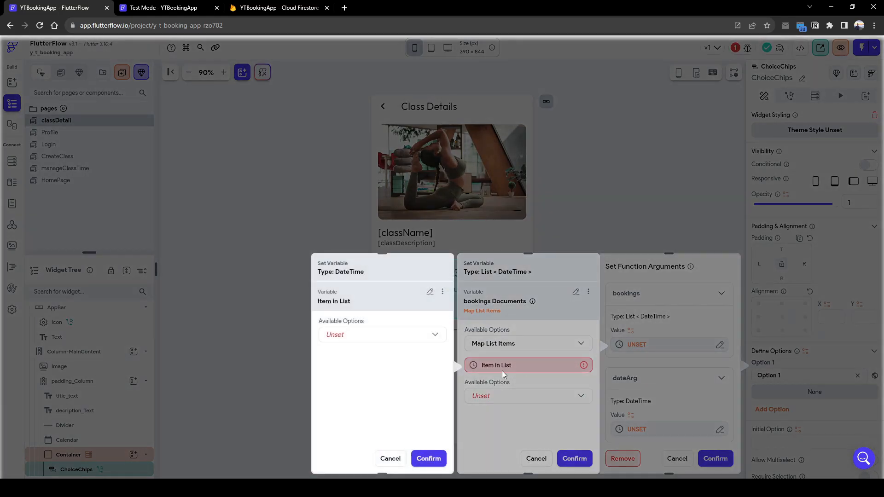
left_click(383, 334)
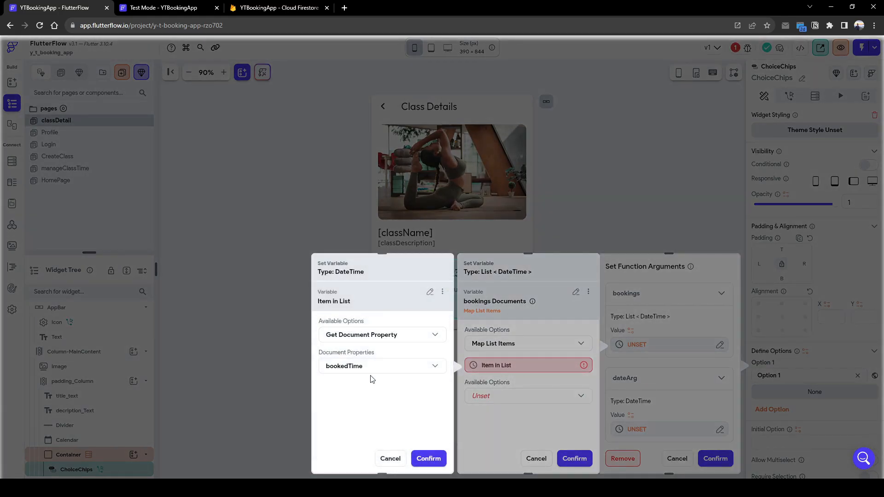
left_click(428, 458)
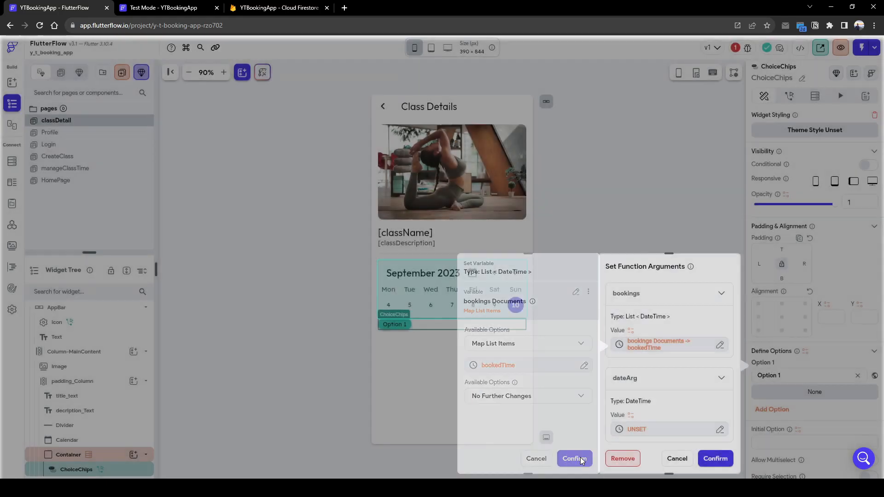
left_click(574, 459)
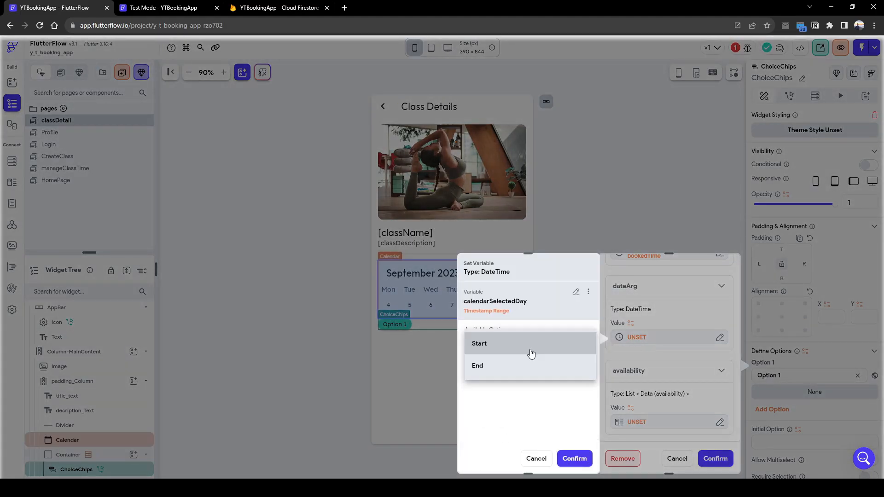
Pass the selected day start and class availability, format slots as jm times, and confirm
left_click(479, 343)
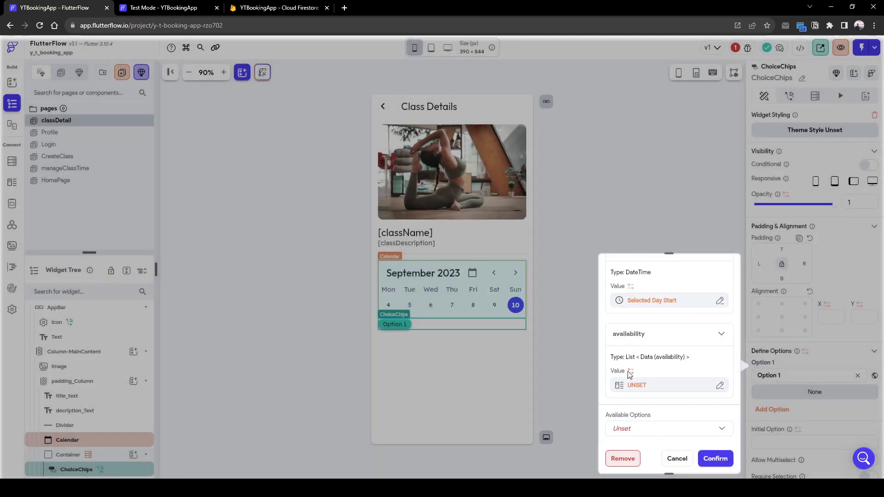
left_click(636, 385)
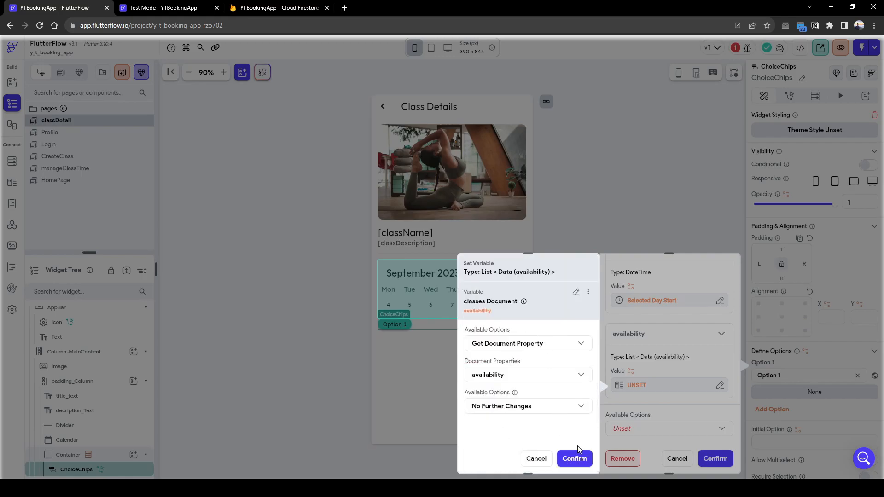
left_click(574, 459)
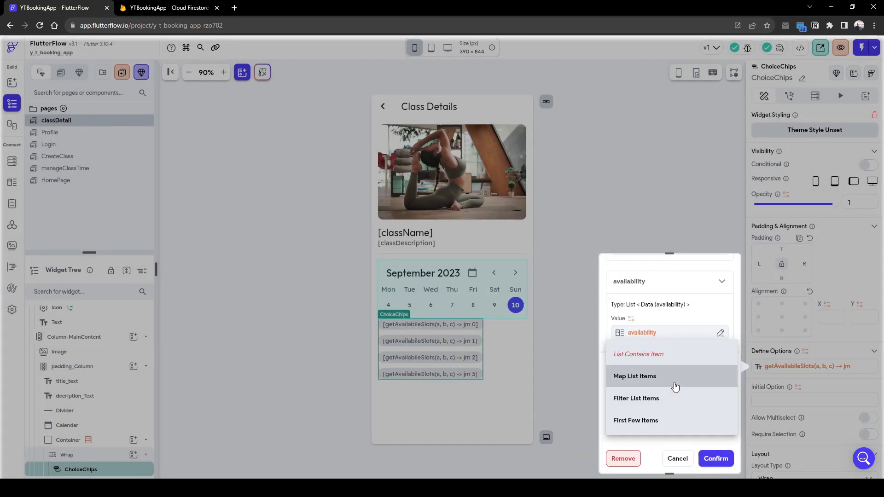
left_click(635, 376)
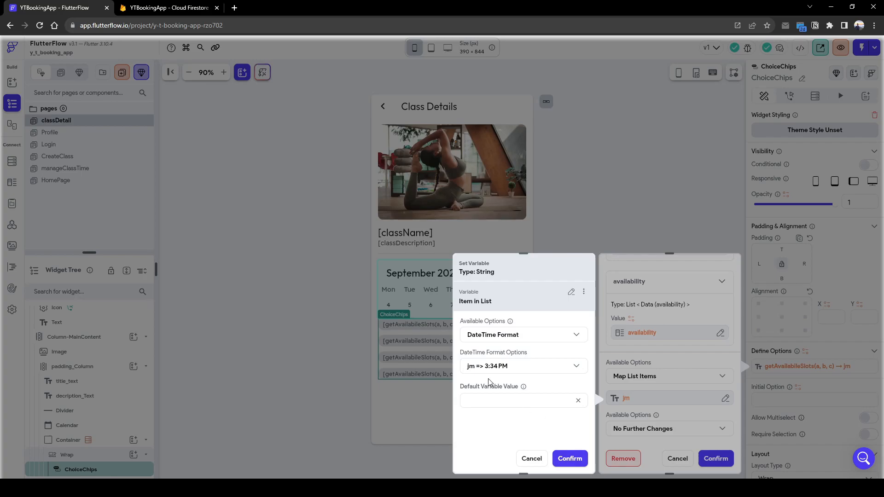
left_click(569, 459)
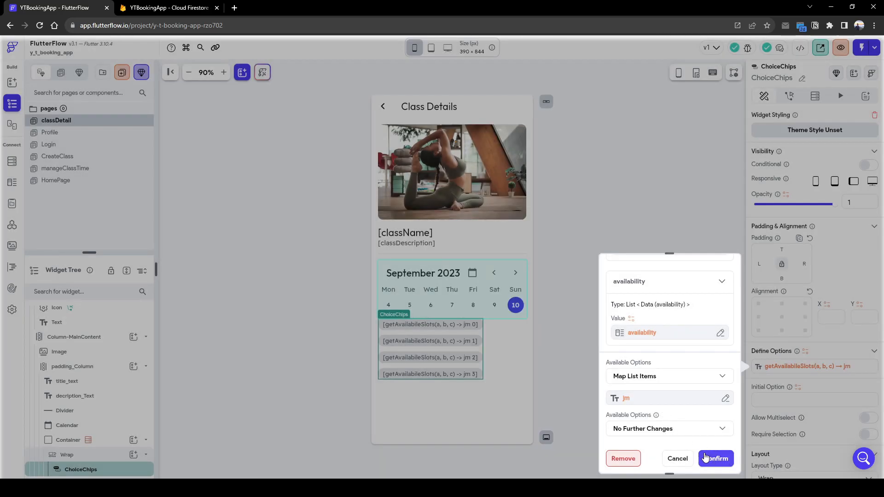
left_click(714, 459)
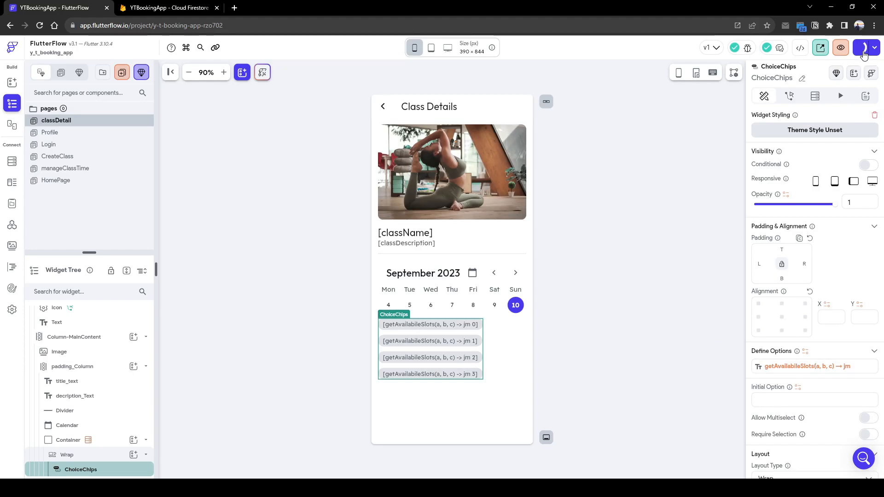
Run classDetail in Test Mode and check the class availability in Firestore
left_click(861, 47)
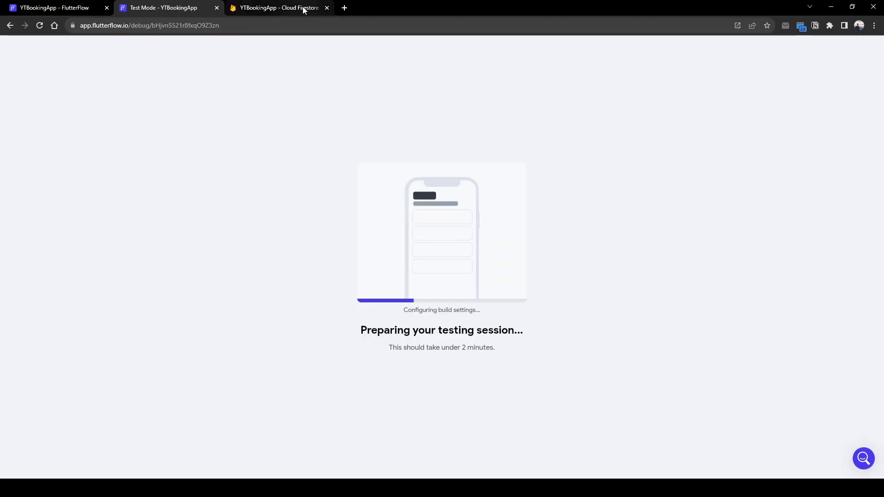
left_click(277, 8)
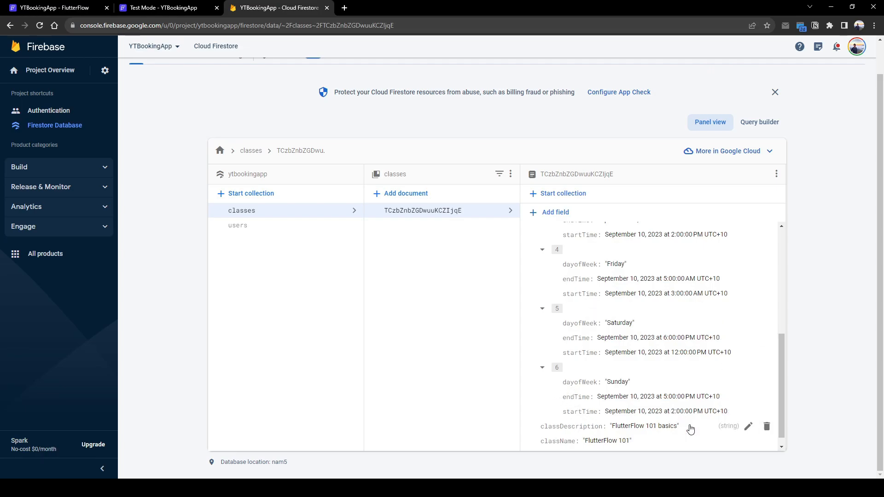
mouse_move(682, 420)
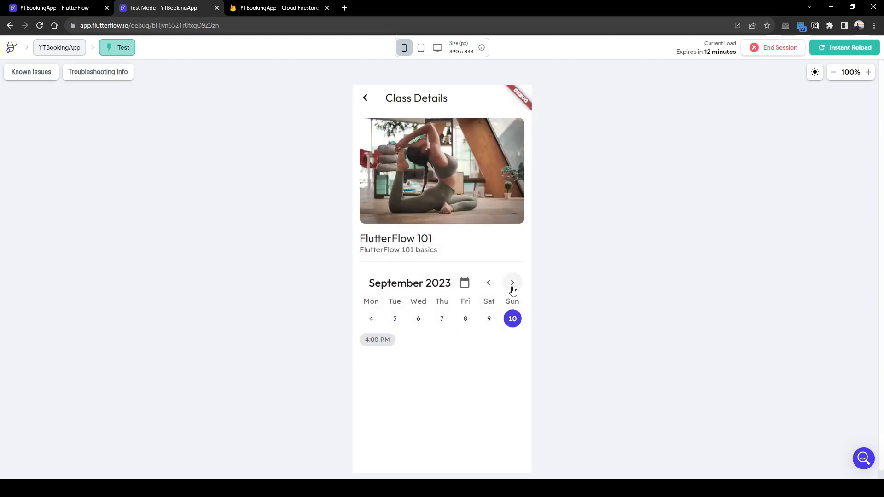
Advance the calendar a week and select Monday the 11th to show its 3:00–8:00 PM slots
left_click(512, 283)
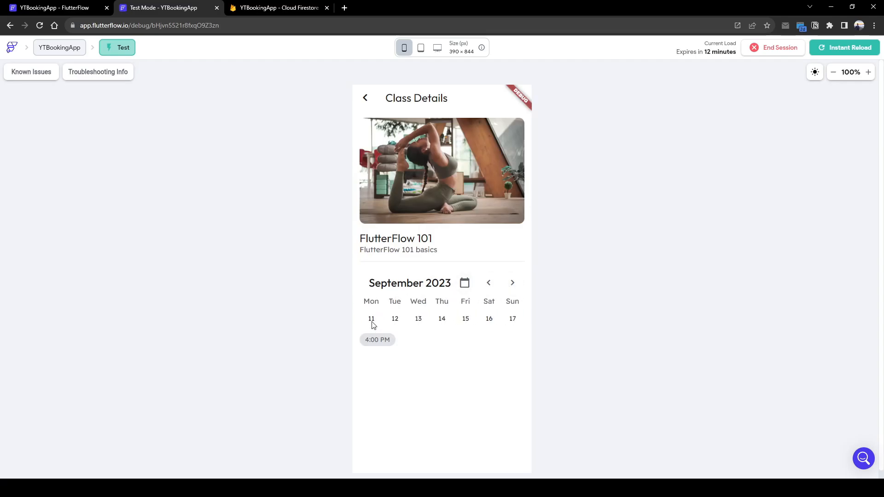
left_click(277, 8)
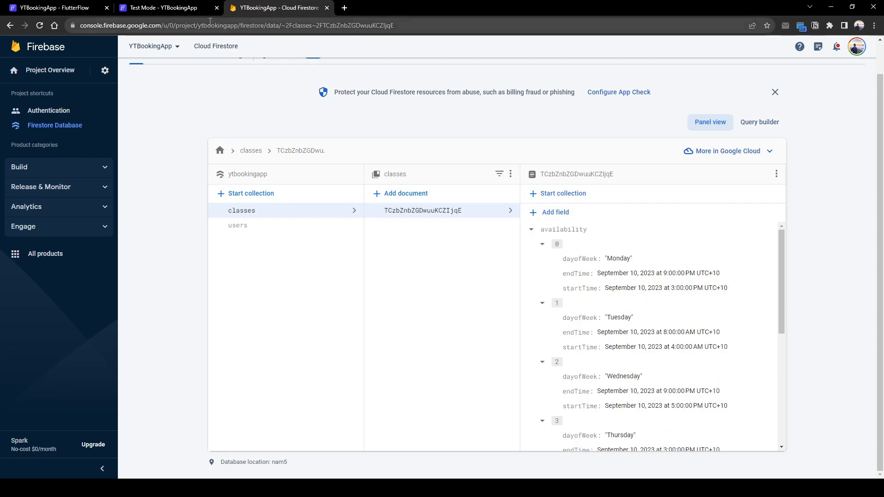
left_click(162, 7)
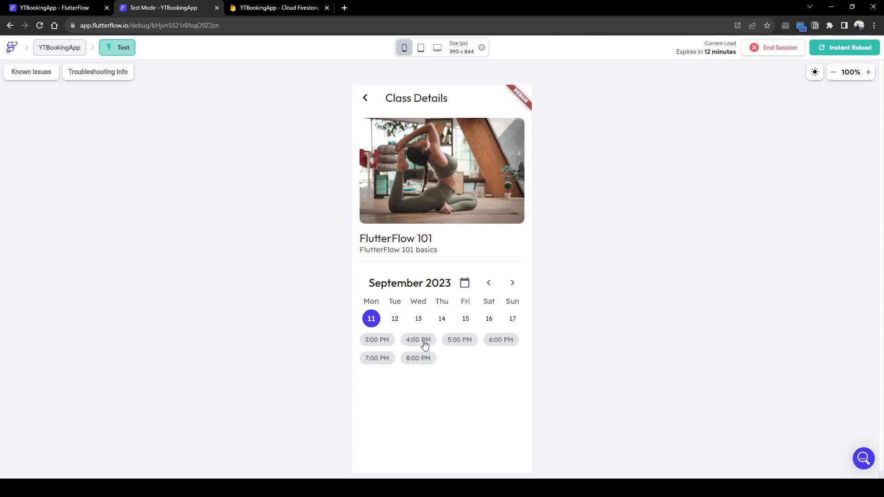
mouse_move(416, 366)
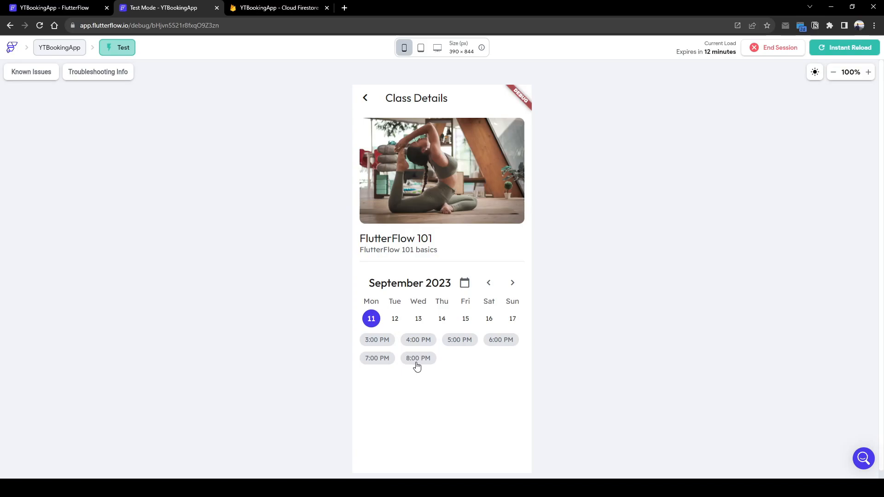
mouse_move(455, 346)
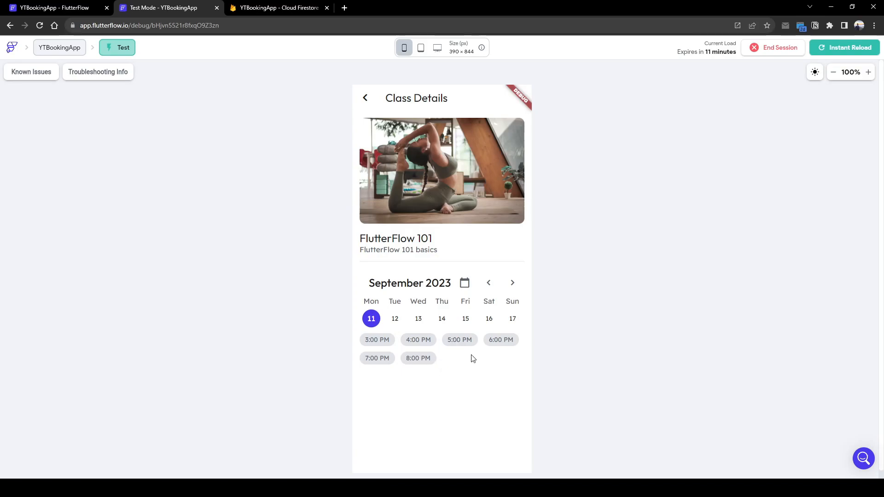
mouse_move(92, 18)
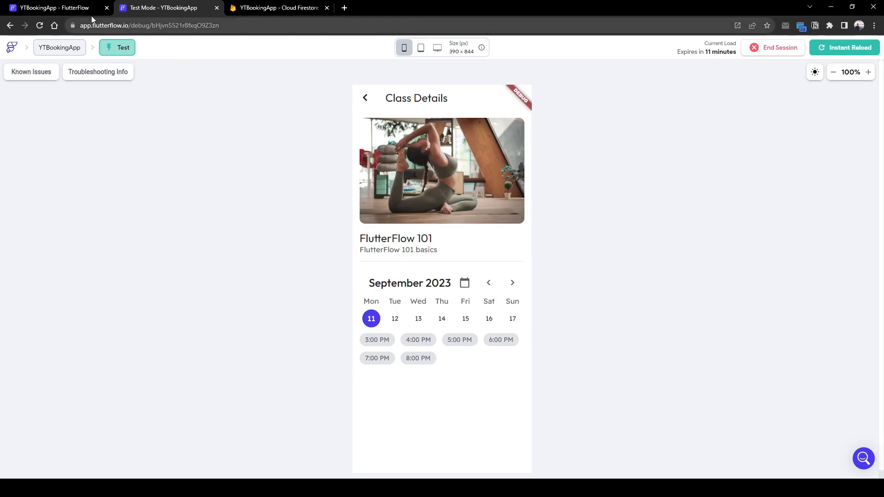
mouse_move(441, 308)
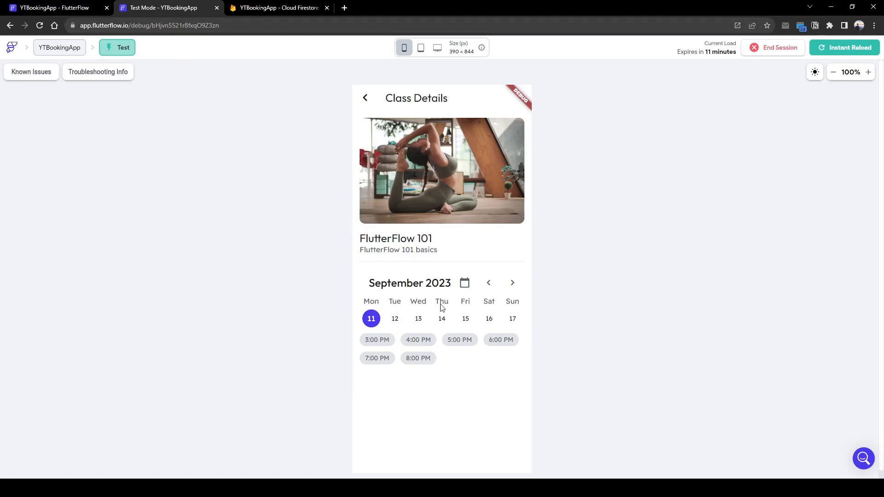
mouse_move(578, 316)
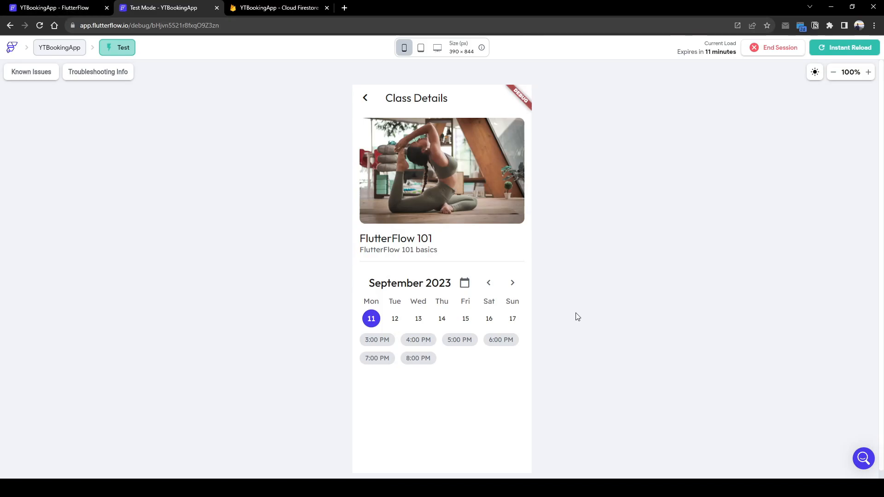
left_click(54, 7)
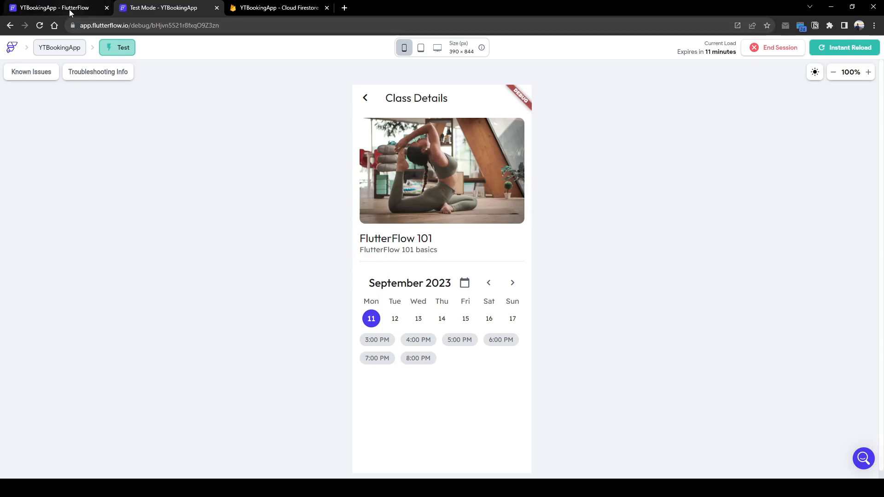
mouse_move(346, 237)
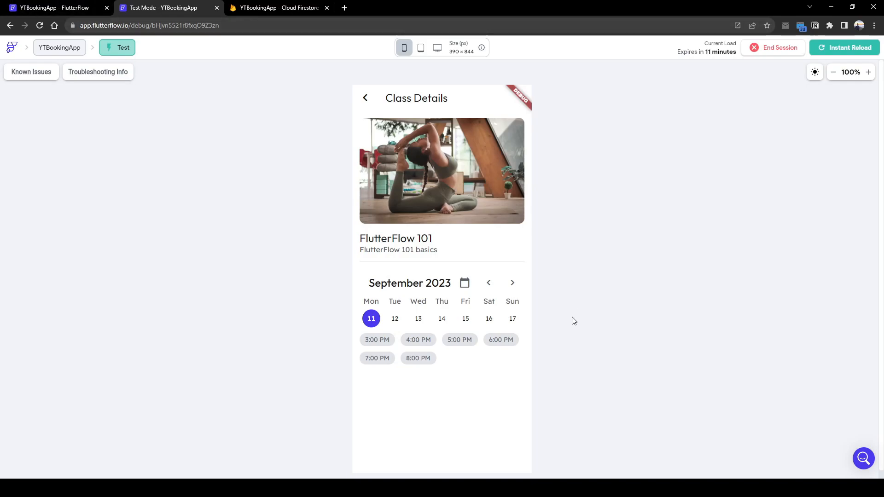
left_click(53, 7)
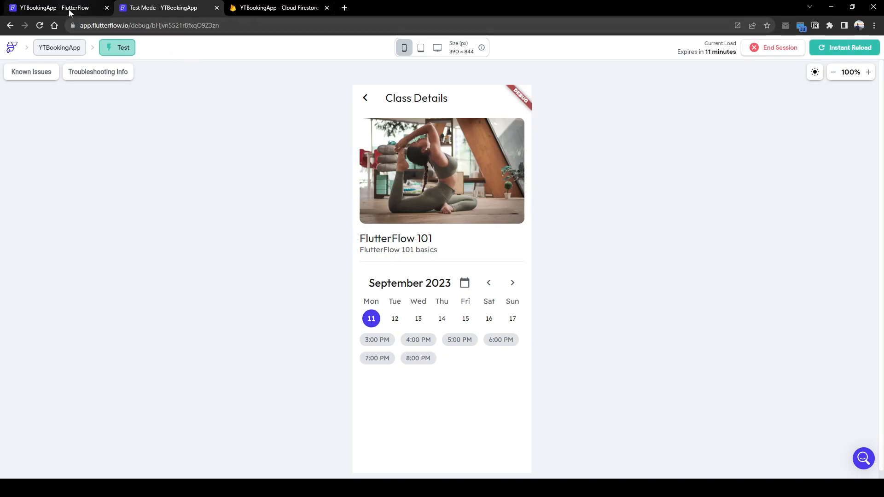
mouse_move(347, 203)
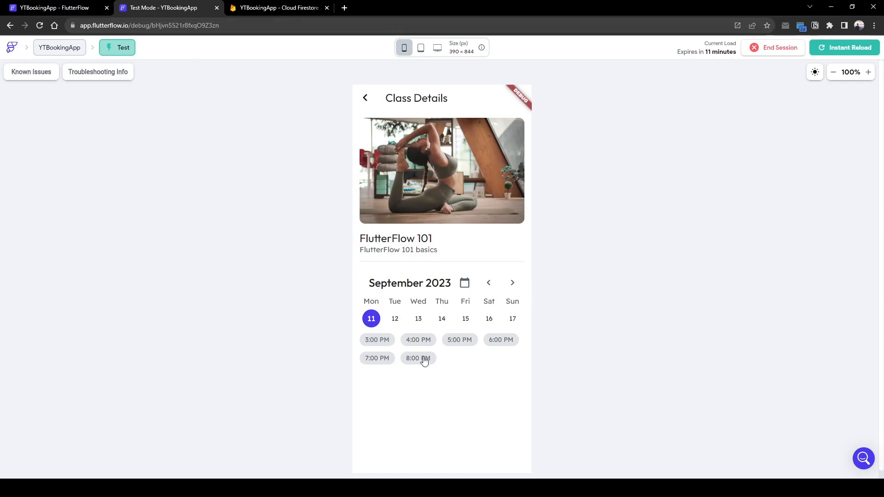
left_click(53, 8)
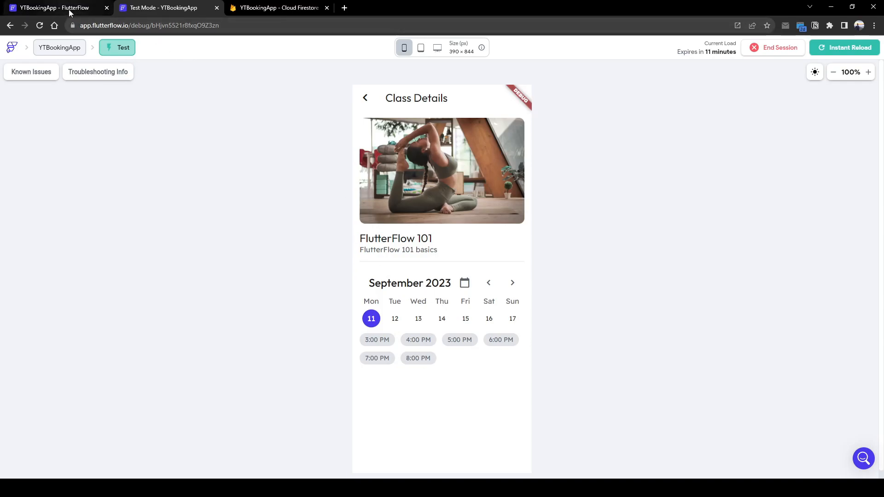